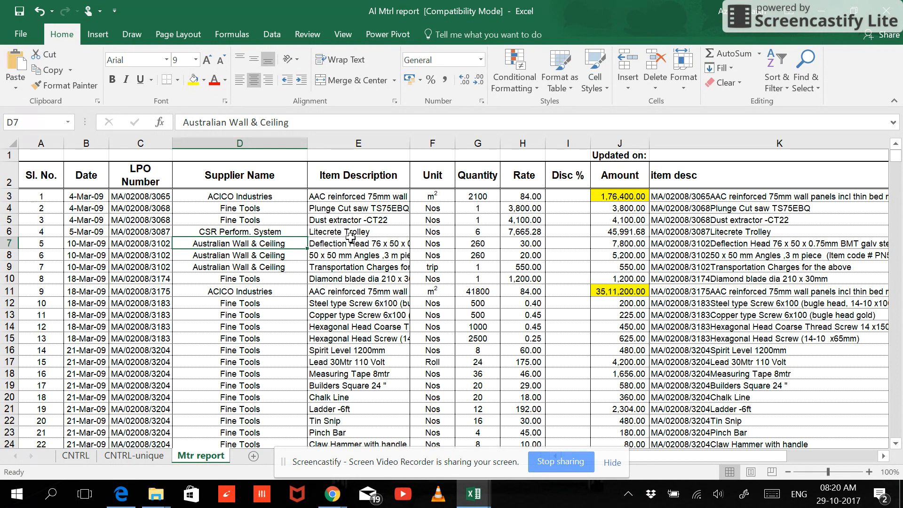
{"action": "mouse_move", "coordinate": [350, 238]}
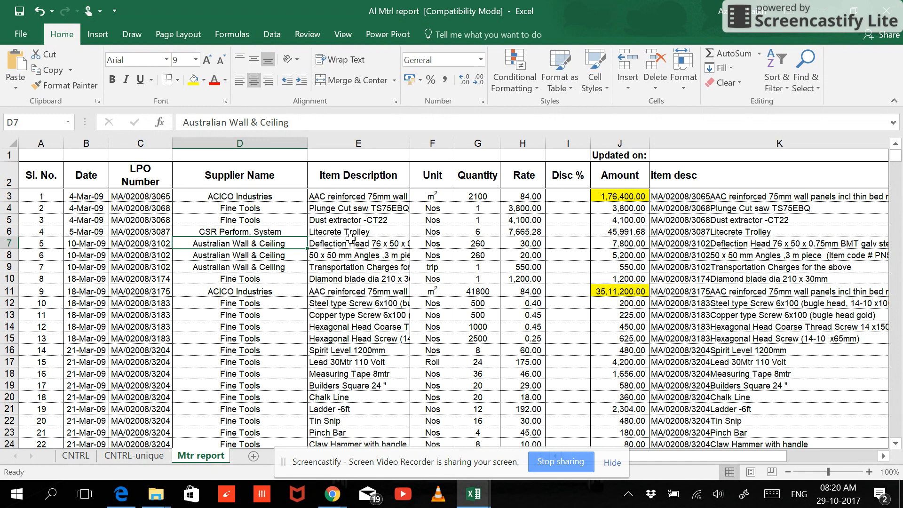
{"action": "mouse_move", "coordinate": [350, 238]}
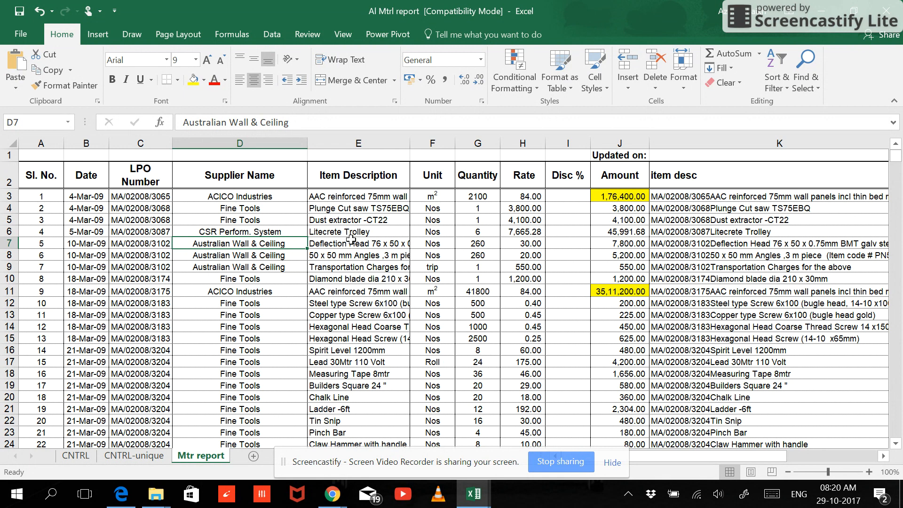
{"action": "mouse_move", "coordinate": [345, 238]}
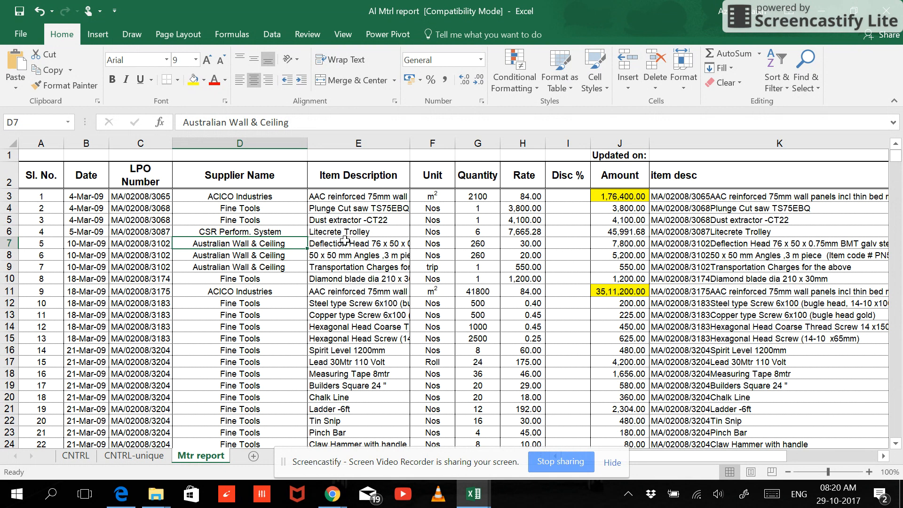
{"action": "mouse_move", "coordinate": [374, 264]}
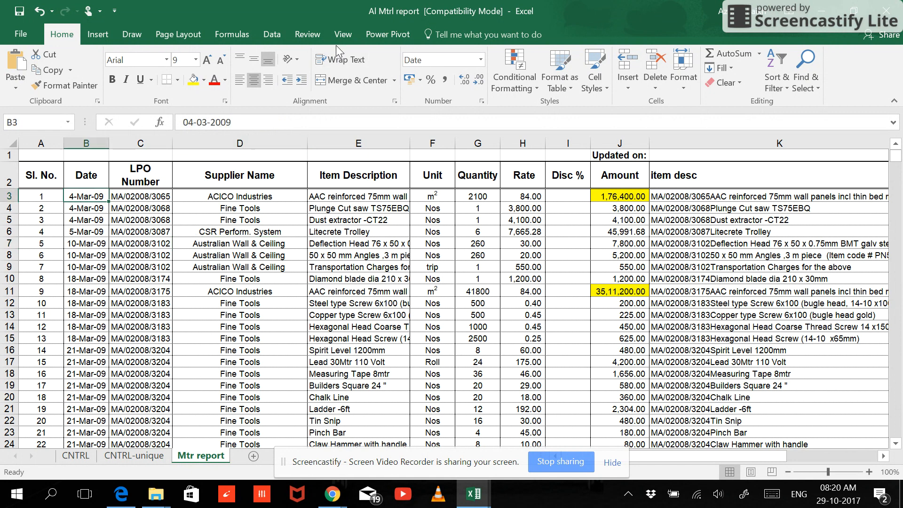
Remove the 'Updated on' title row and begin creating a headed table from A1:M605.
{"action": "left_click", "coordinate": [307, 34]}
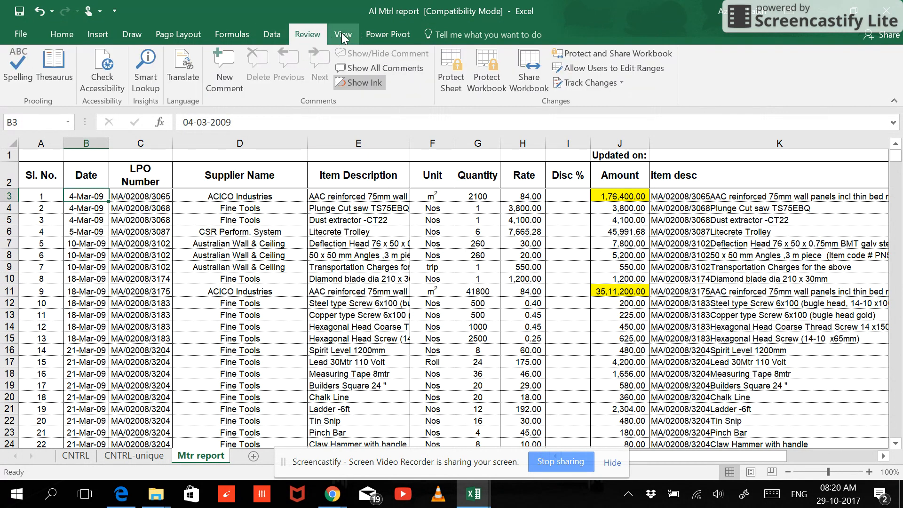
{"action": "left_click", "coordinate": [342, 34]}
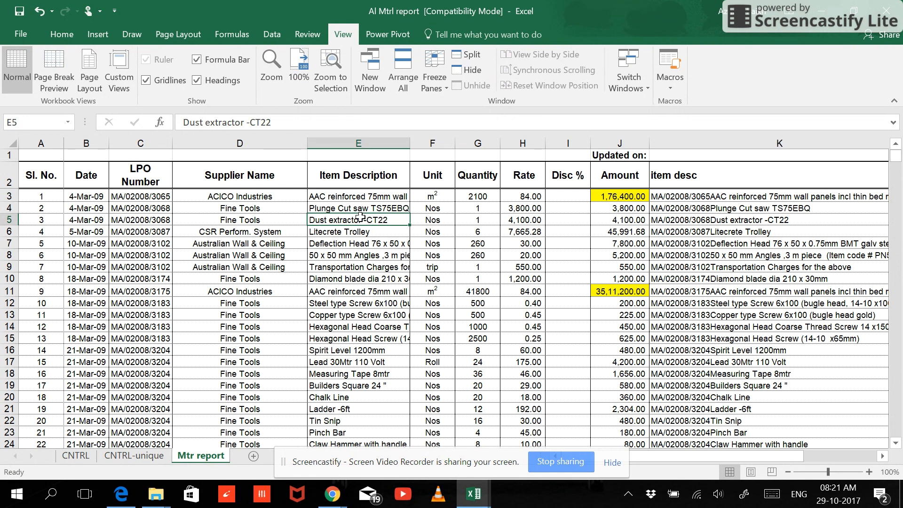
{"action": "left_click", "coordinate": [567, 254]}
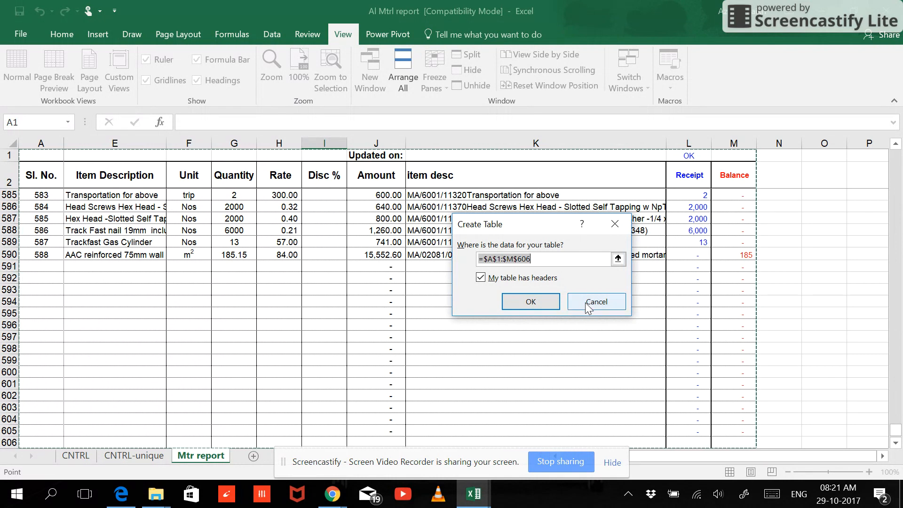
{"action": "left_click", "coordinate": [596, 301]}
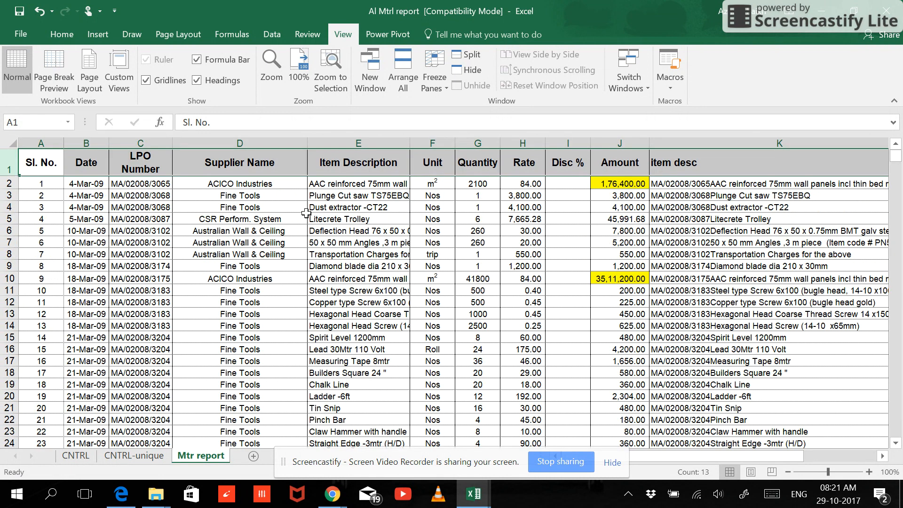
{"action": "left_click", "coordinate": [357, 207]}
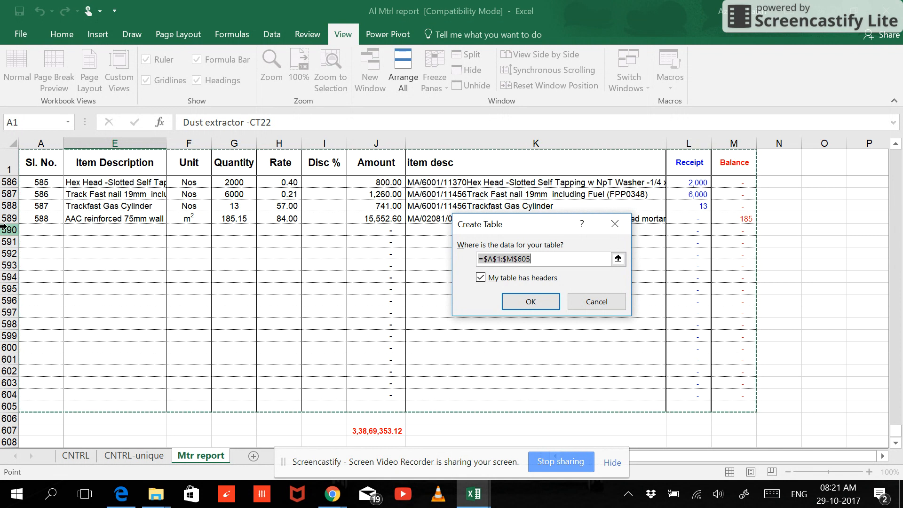
{"action": "mouse_move", "coordinate": [596, 301]}
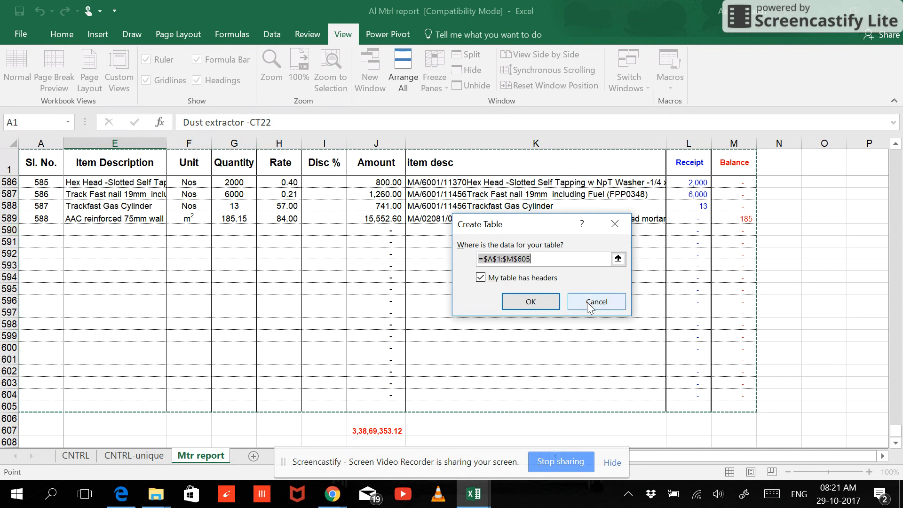
Drop the old A1:M605 range and create the table from A1:M589 with headers.
{"action": "left_click", "coordinate": [596, 301]}
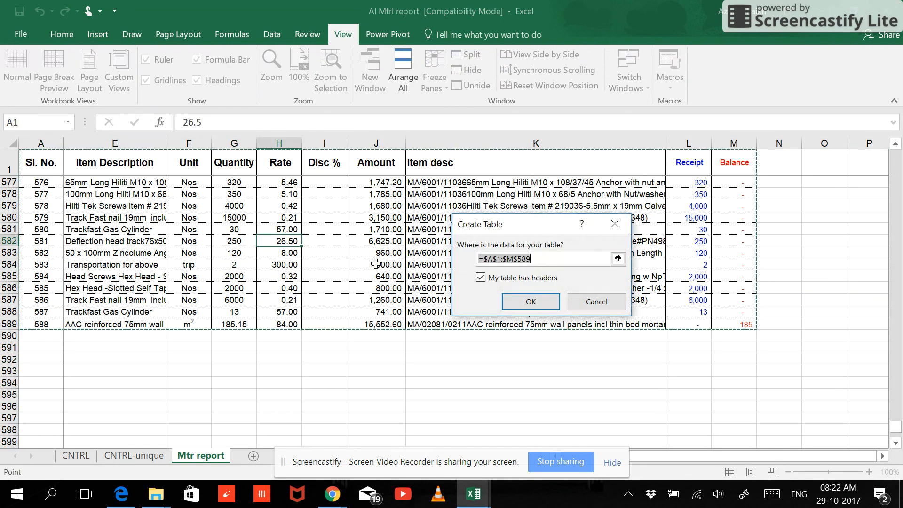
{"action": "mouse_move", "coordinate": [511, 276]}
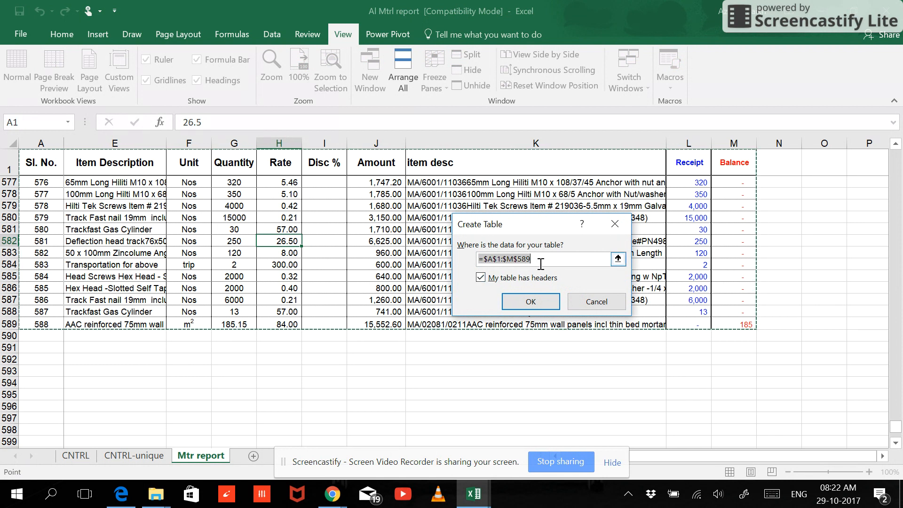
{"action": "mouse_move", "coordinate": [469, 333]}
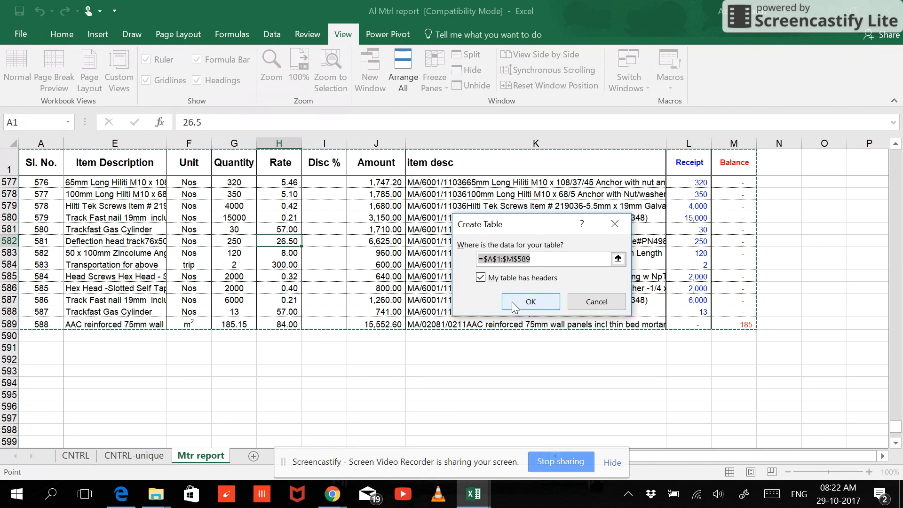
{"action": "left_click", "coordinate": [530, 301]}
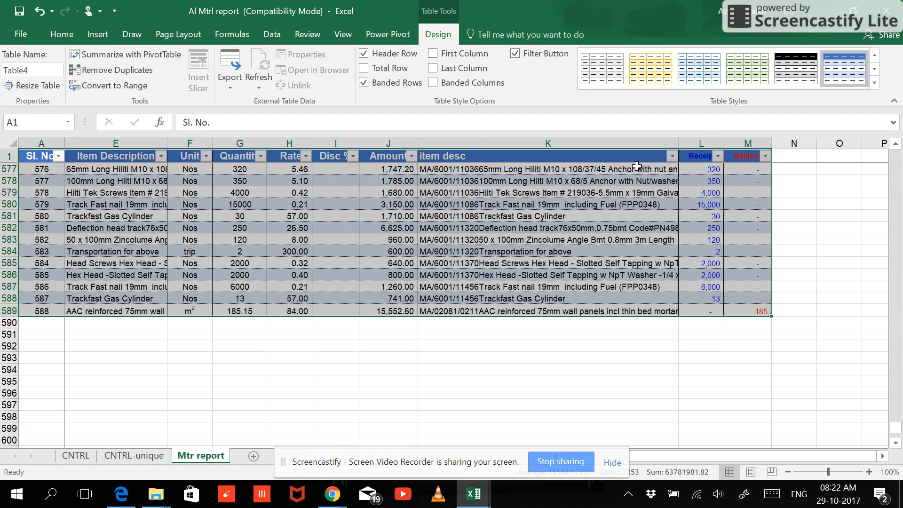
{"action": "mouse_move", "coordinate": [546, 272]}
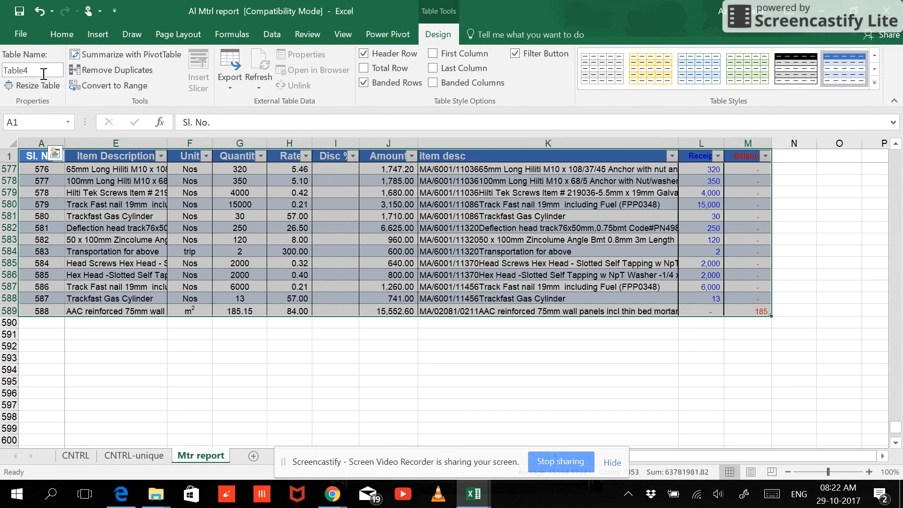
{"action": "mouse_move", "coordinate": [32, 70]}
{"action": "type", "text": "M"}
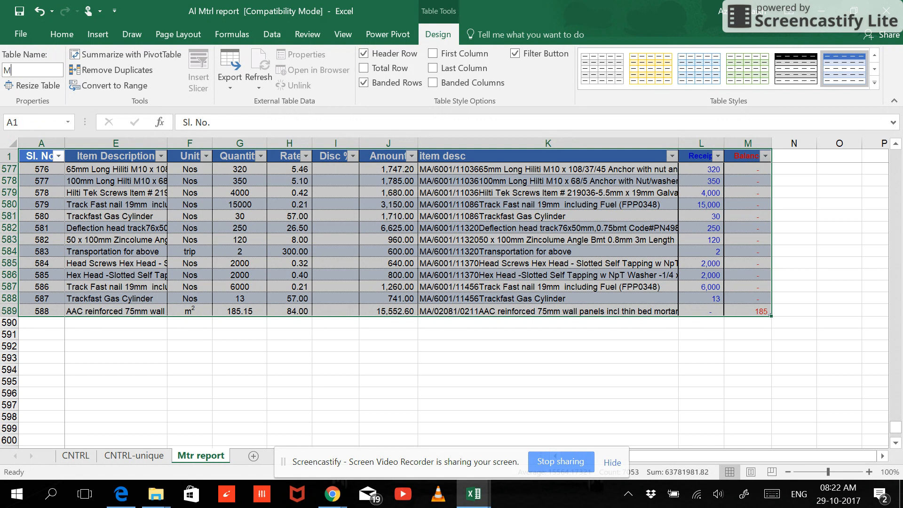
Name the table Mtrl_list and scroll through its rows before converting it to a range.
{"action": "type", "text": "trl_I"}
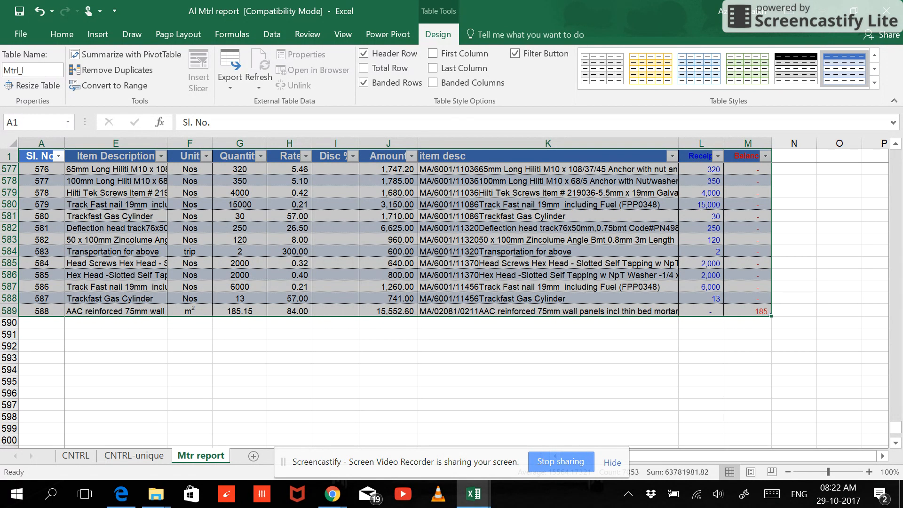
{"action": "type", "text": "ist"}
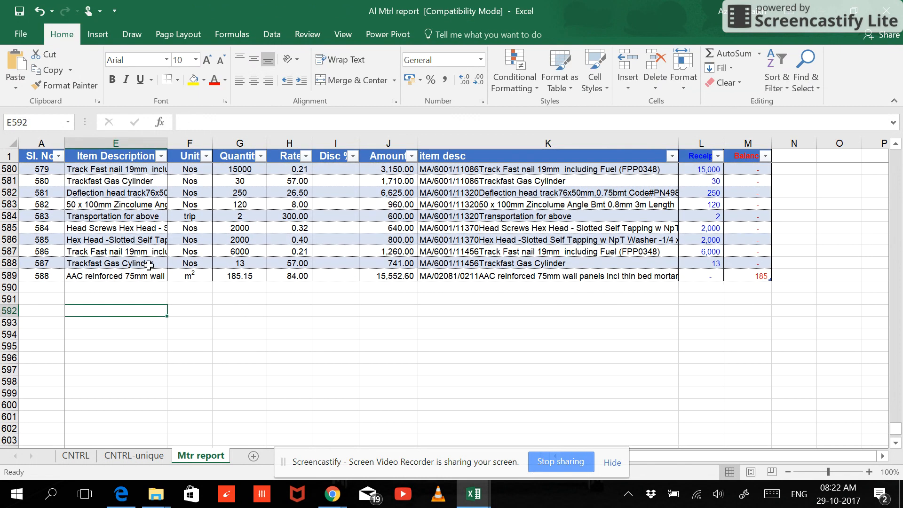
{"action": "type", "text": "Mtrl_list"}
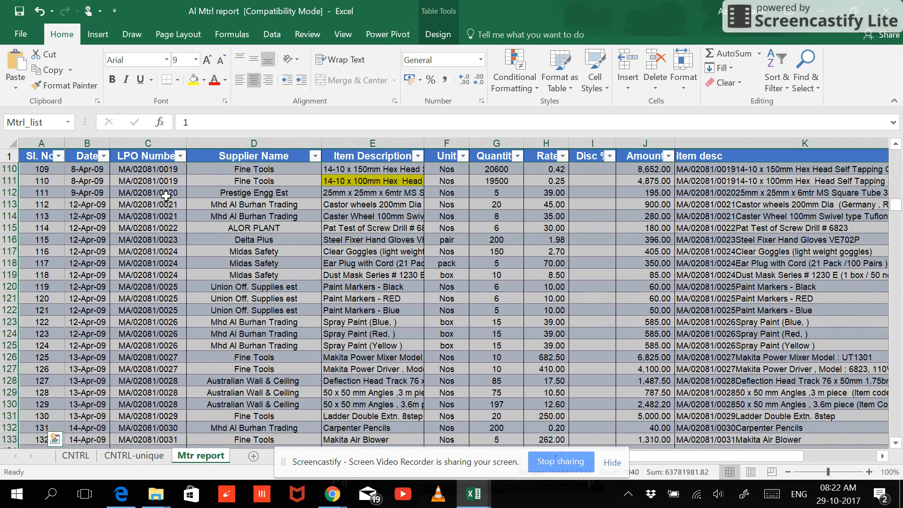
{"action": "scroll", "scroll_direction": "down", "scroll_amount": 3}
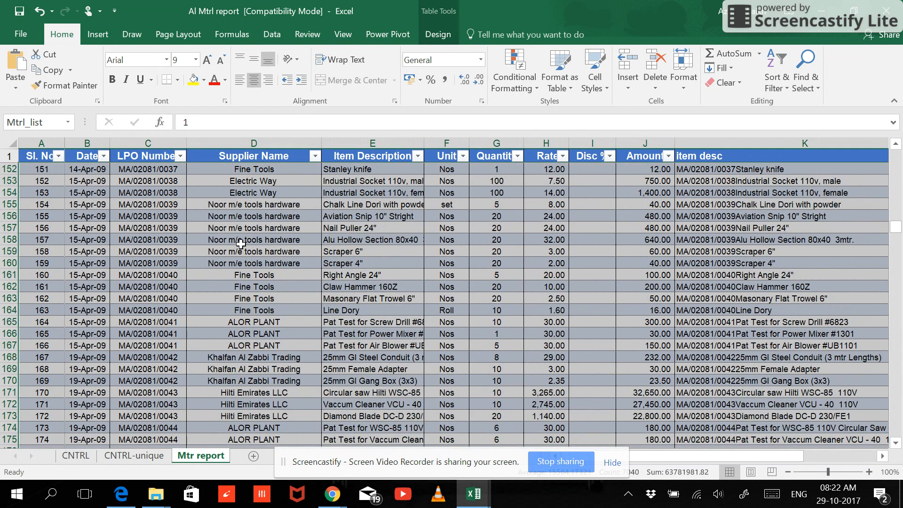
{"action": "scroll", "scroll_direction": "up", "scroll_amount": 3}
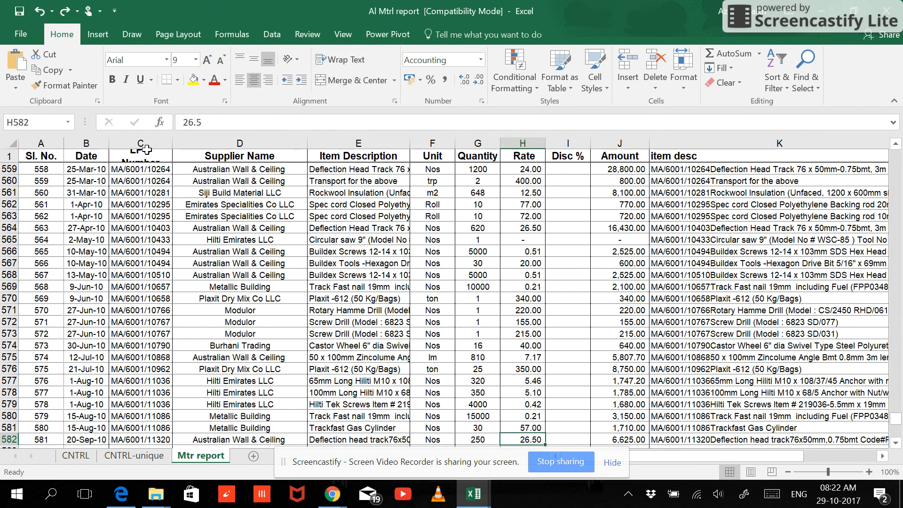
{"action": "left_click", "coordinate": [96, 34]}
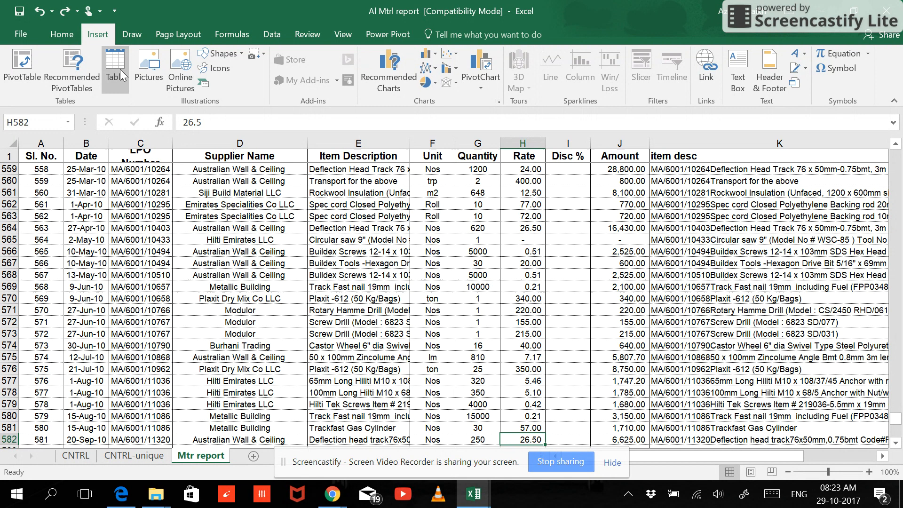
{"action": "left_click", "coordinate": [114, 68]}
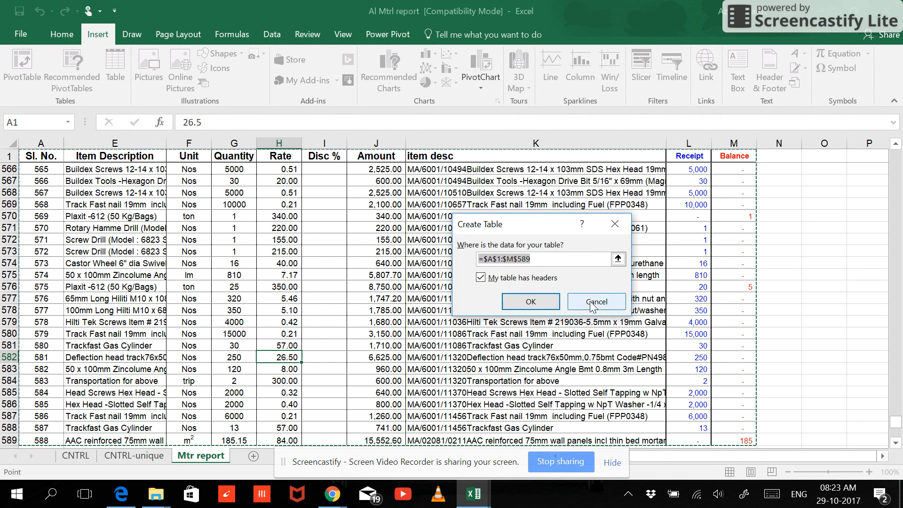
{"action": "left_click", "coordinate": [596, 301]}
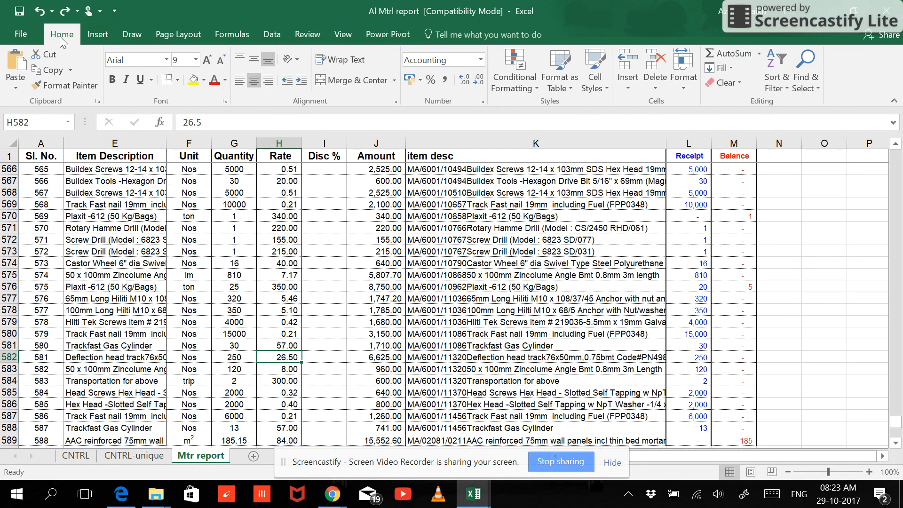
{"action": "mouse_move", "coordinate": [285, 231]}
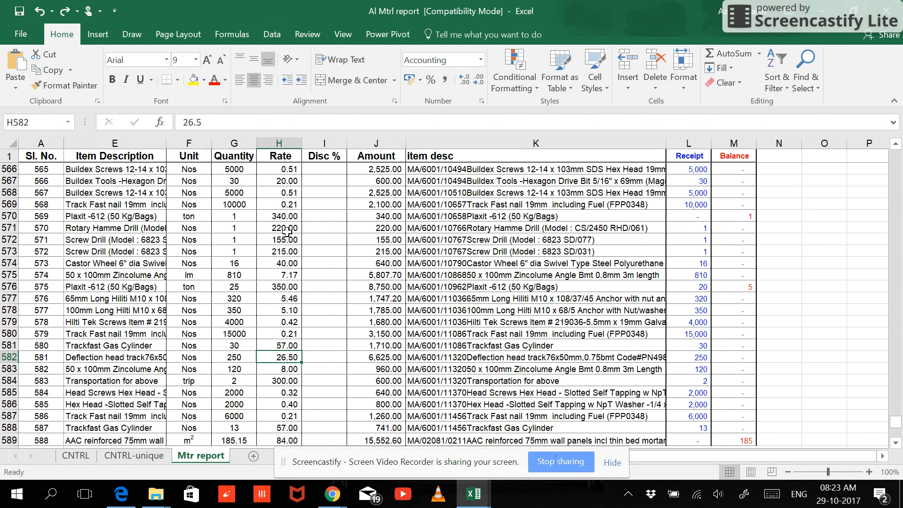
{"action": "mouse_move", "coordinate": [573, 101]}
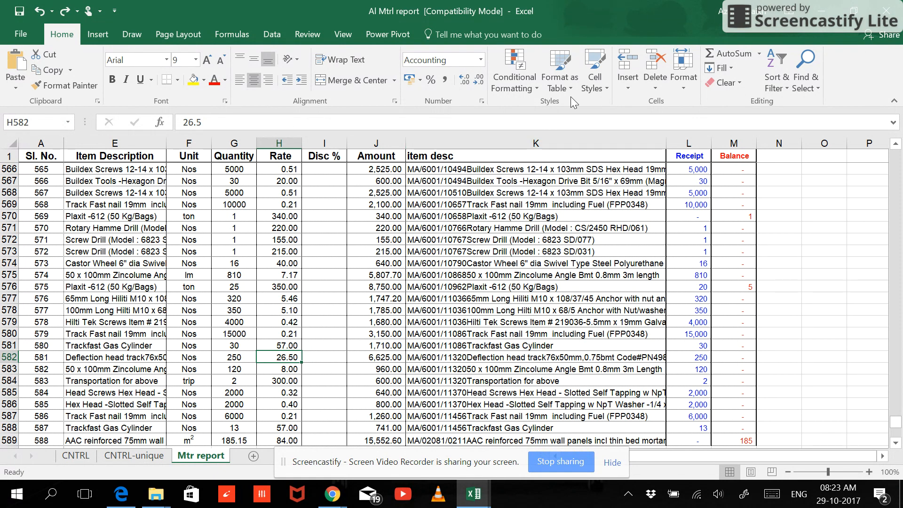
Format A1:M589 as a Medium blue banded table with headers.
{"action": "left_click", "coordinate": [557, 72]}
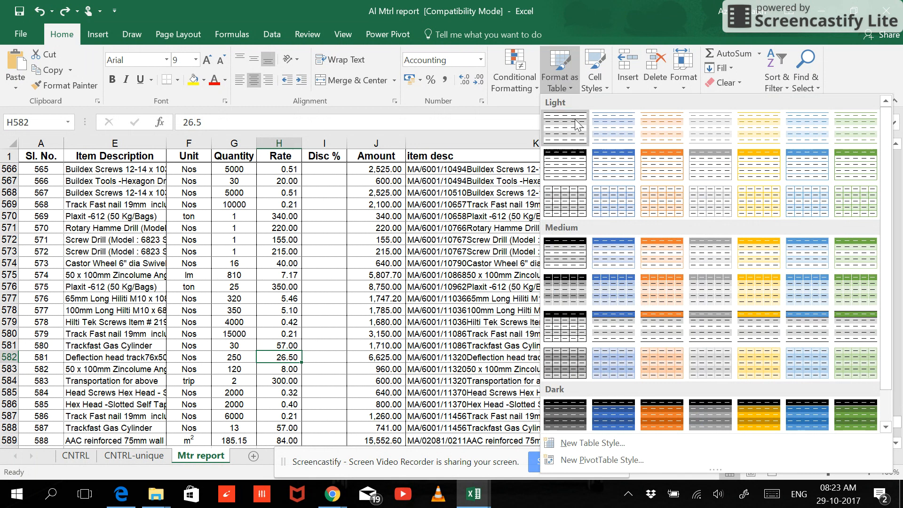
{"action": "mouse_move", "coordinate": [759, 200]}
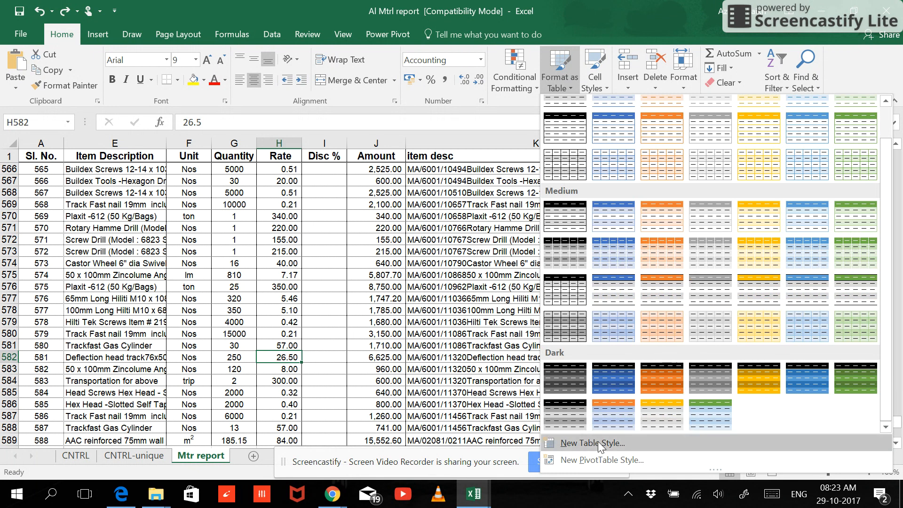
{"action": "mouse_move", "coordinate": [709, 252]}
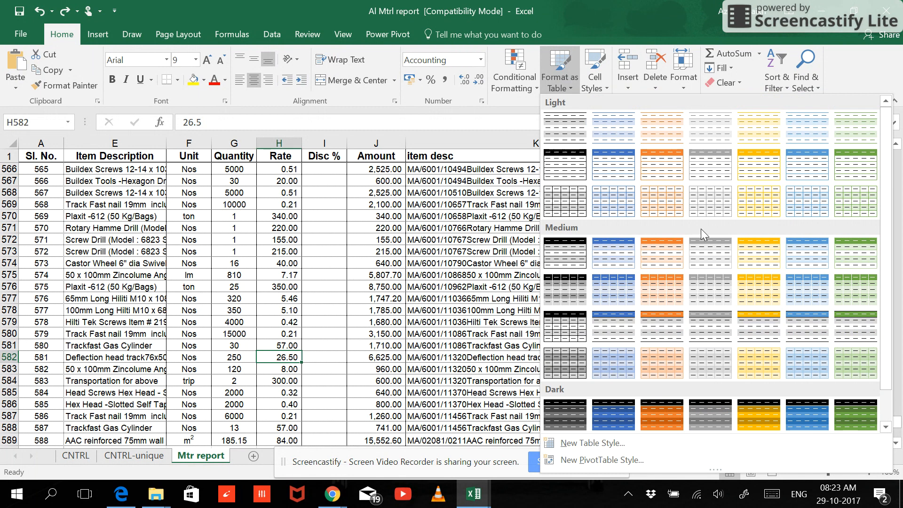
{"action": "mouse_move", "coordinate": [612, 254]}
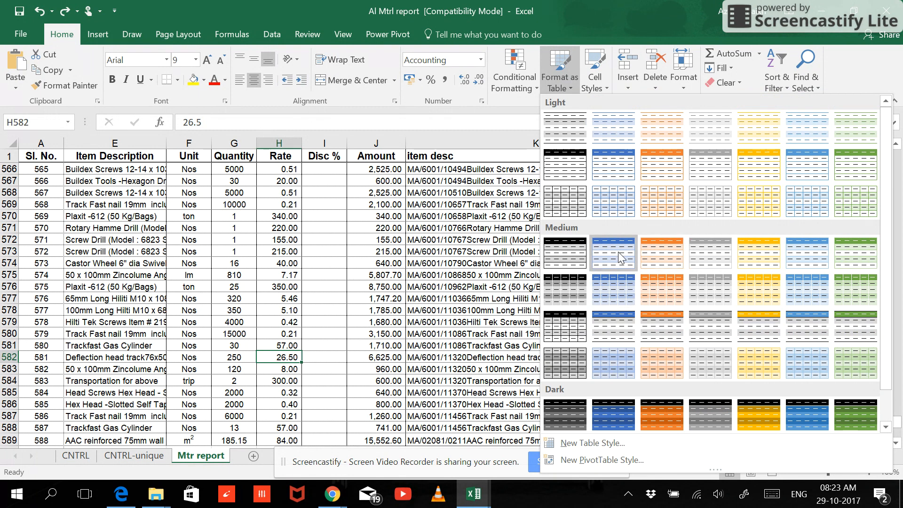
{"action": "left_click", "coordinate": [612, 252]}
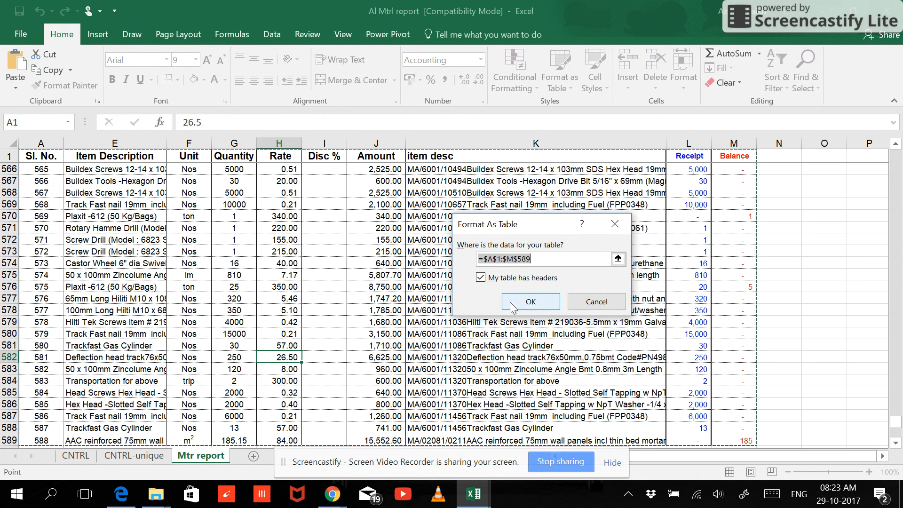
{"action": "left_click", "coordinate": [530, 301]}
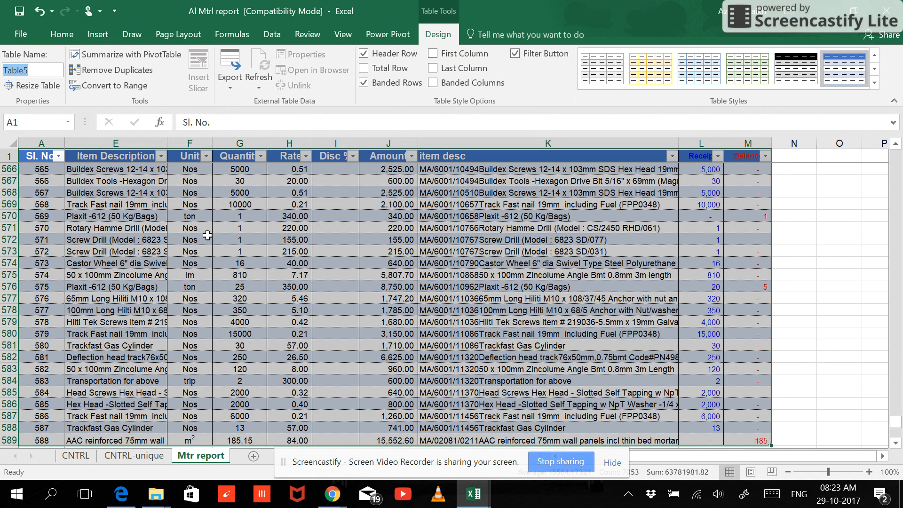
Try the invalid name 'Matr 1', accept the warning, then rename the table Matrl_list.
{"action": "type", "text": "M"}
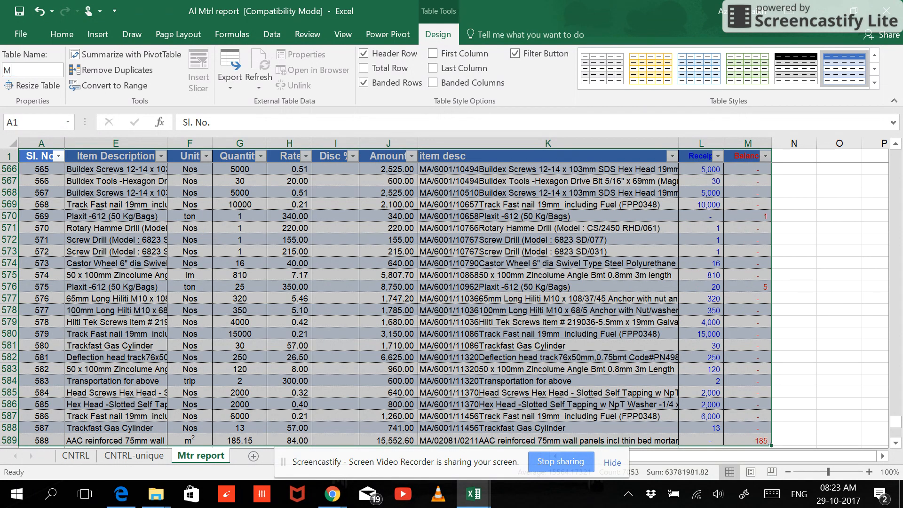
{"action": "type", "text": "atr 1"}
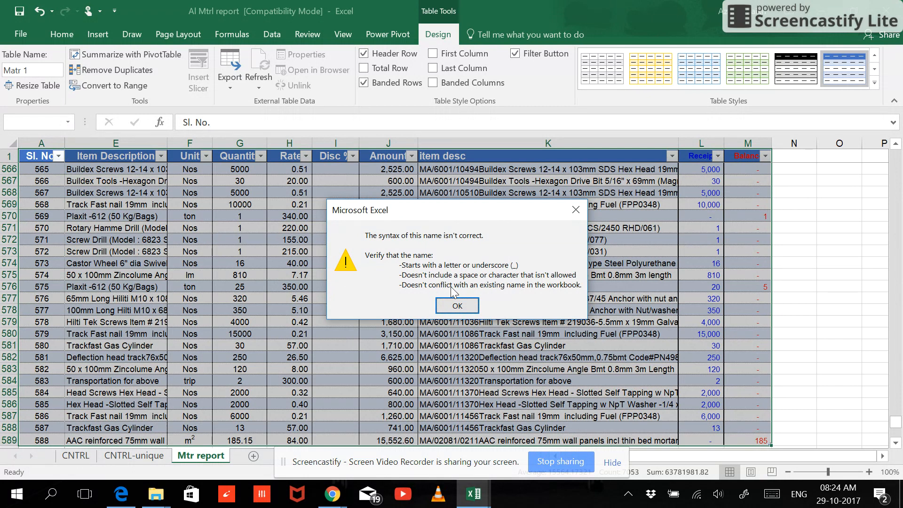
{"action": "left_click", "coordinate": [456, 305]}
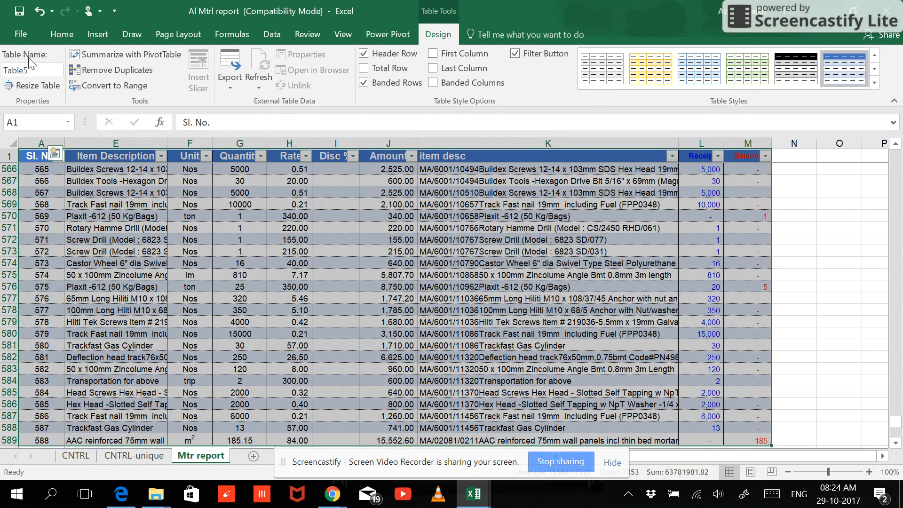
{"action": "left_click", "coordinate": [32, 70]}
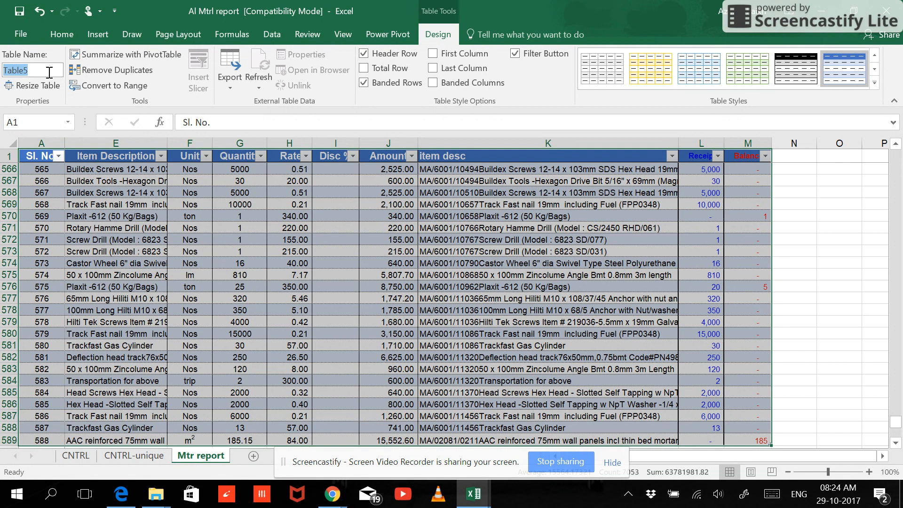
{"action": "type", "text": "Matrl"}
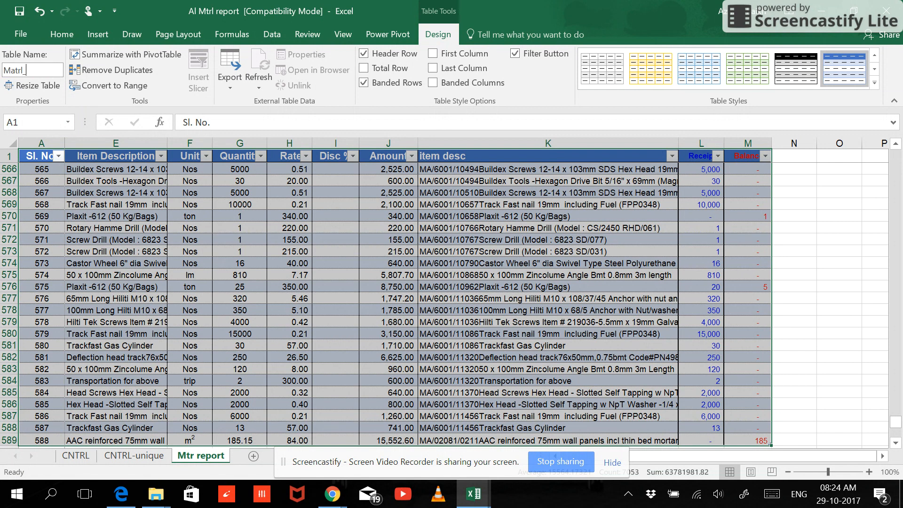
{"action": "type", "text": "_list"}
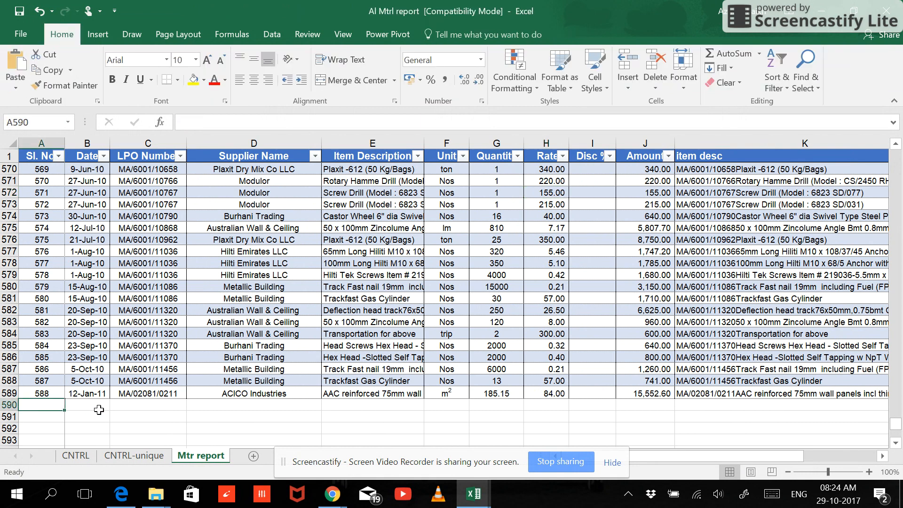
Enter serial numbers 589 and 590 and fill the rows with the Trackfast Gas Cylinder entry.
{"action": "type", "text": "589"}
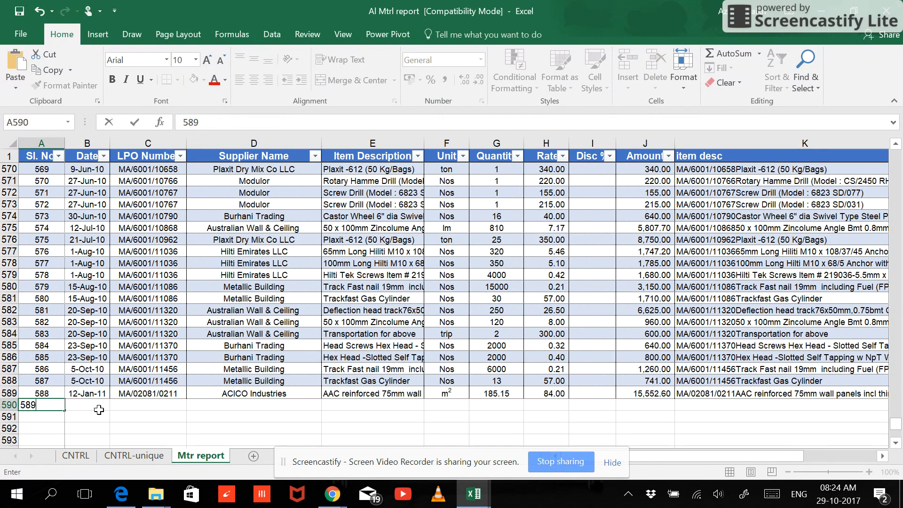
{"action": "key", "text": "Enter"}
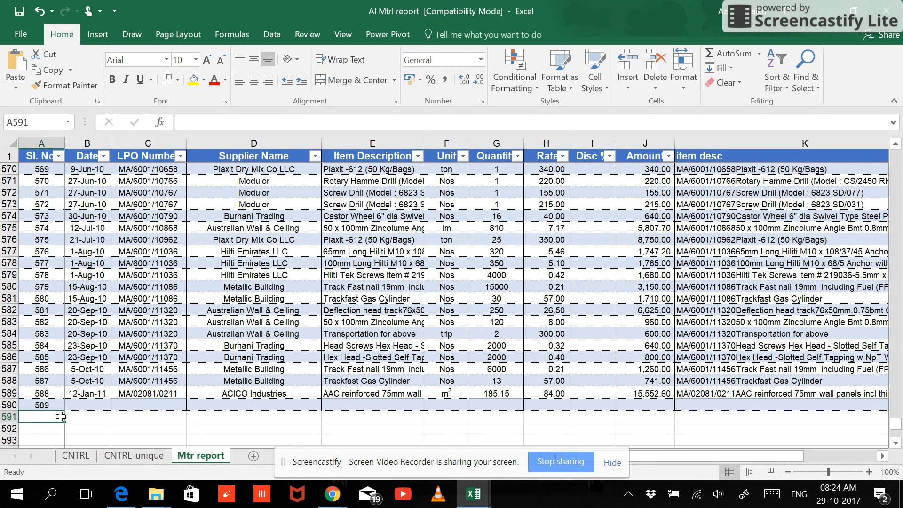
{"action": "type", "text": "590"}
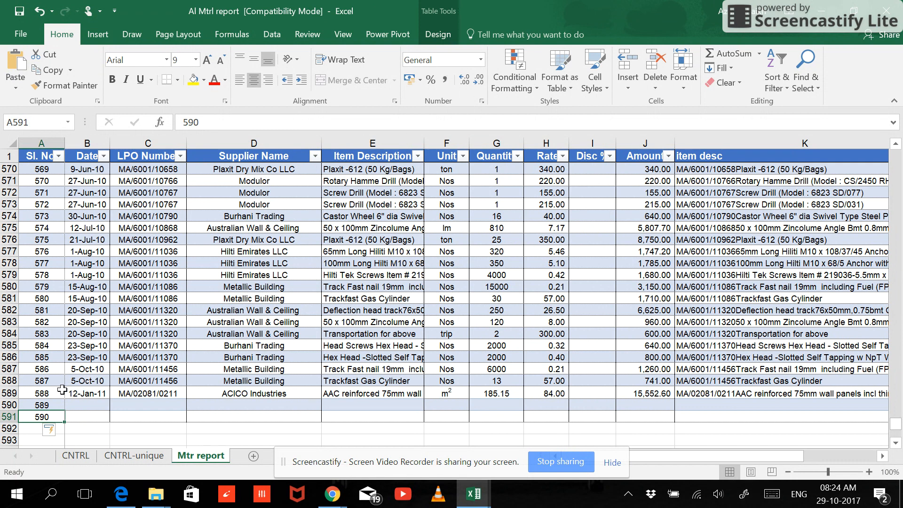
{"action": "left_click", "coordinate": [40, 404]}
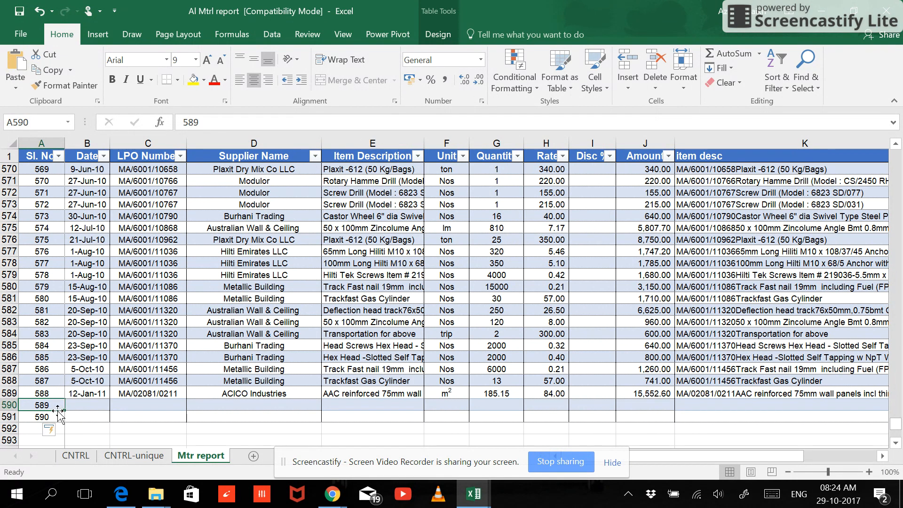
{"action": "mouse_move", "coordinate": [60, 404]}
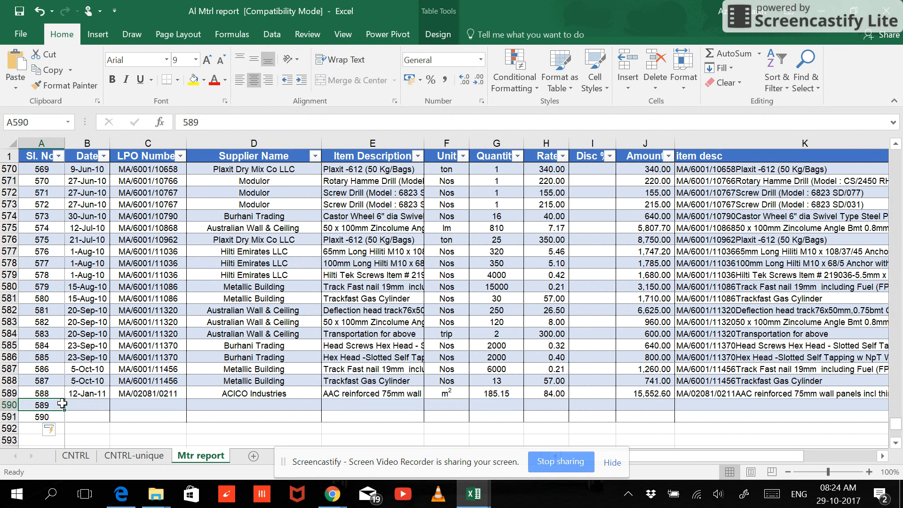
{"action": "mouse_move", "coordinate": [55, 401]}
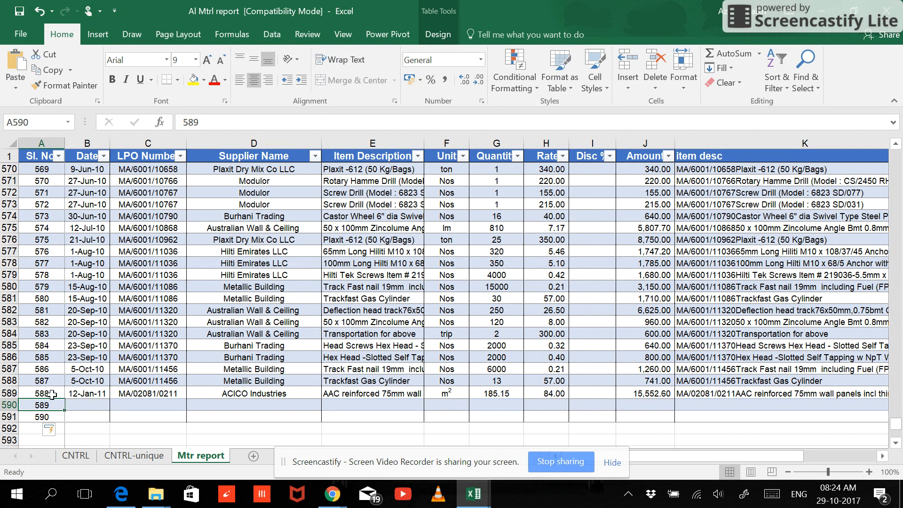
{"action": "left_click", "coordinate": [86, 381]}
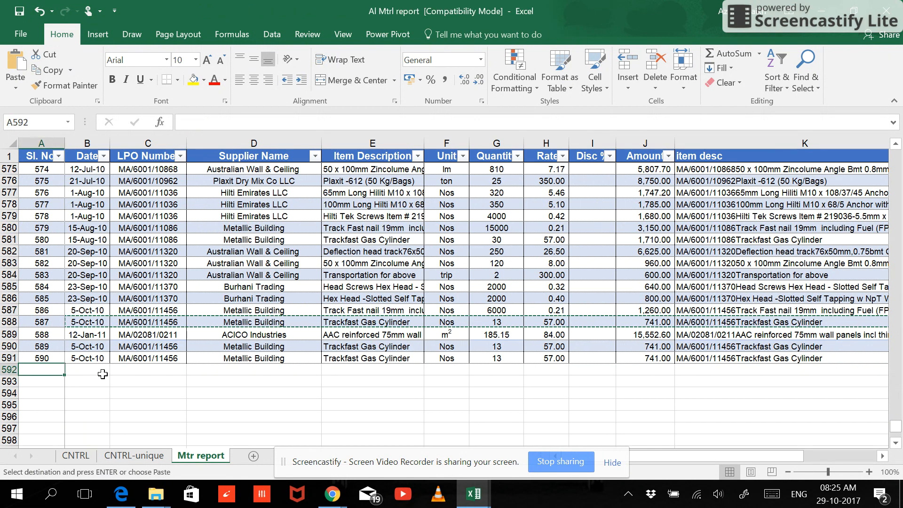
Enter serial number 591 so the table grows by one more row.
{"action": "type", "text": "591"}
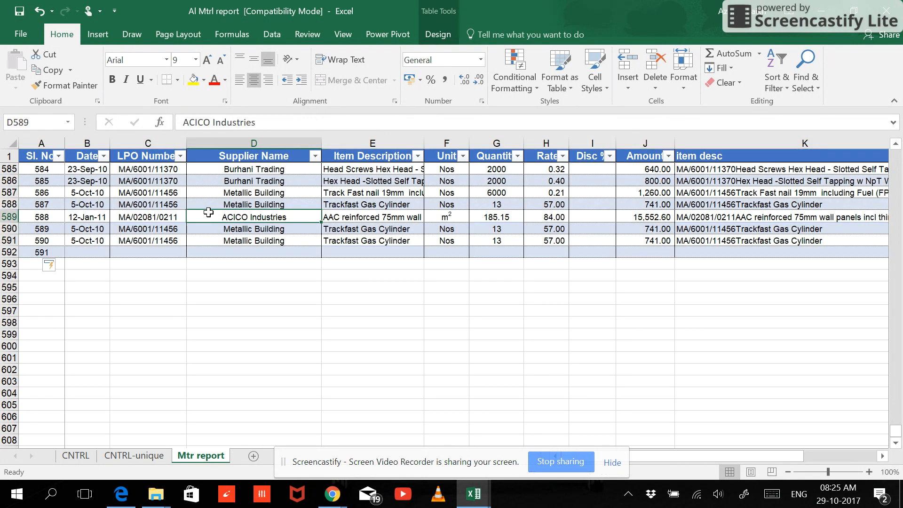
{"action": "left_click", "coordinate": [231, 34]}
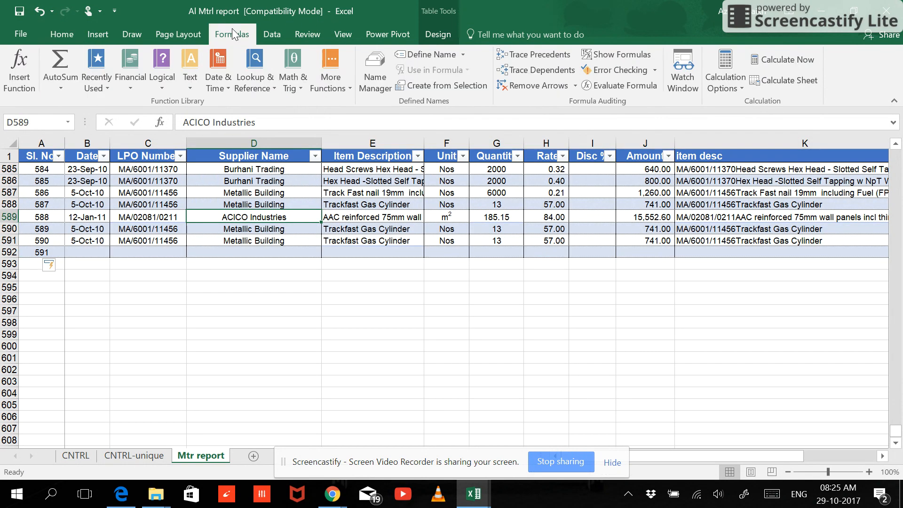
{"action": "left_click", "coordinate": [373, 69]}
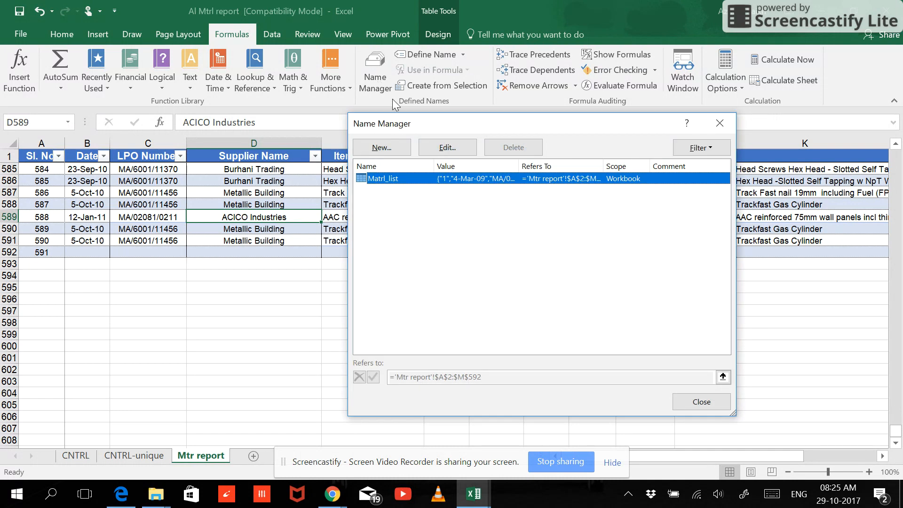
{"action": "left_click", "coordinate": [446, 148]}
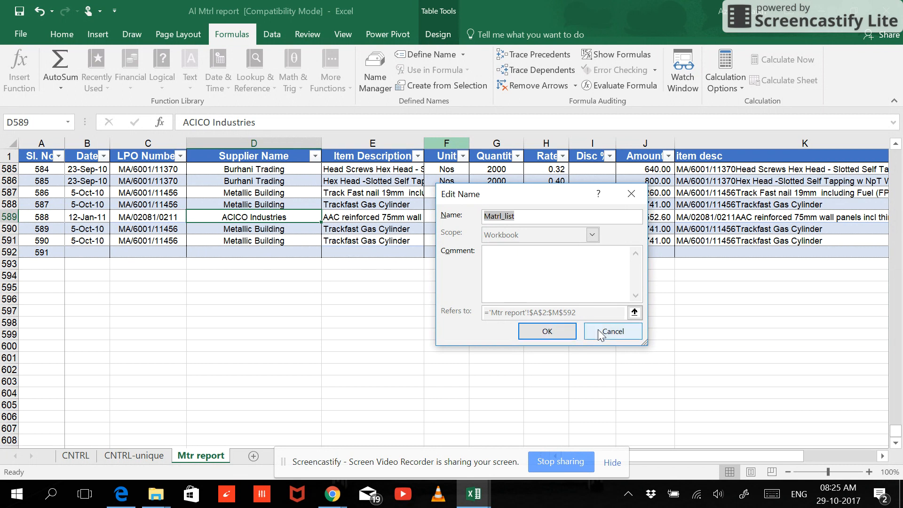
{"action": "left_click", "coordinate": [611, 331]}
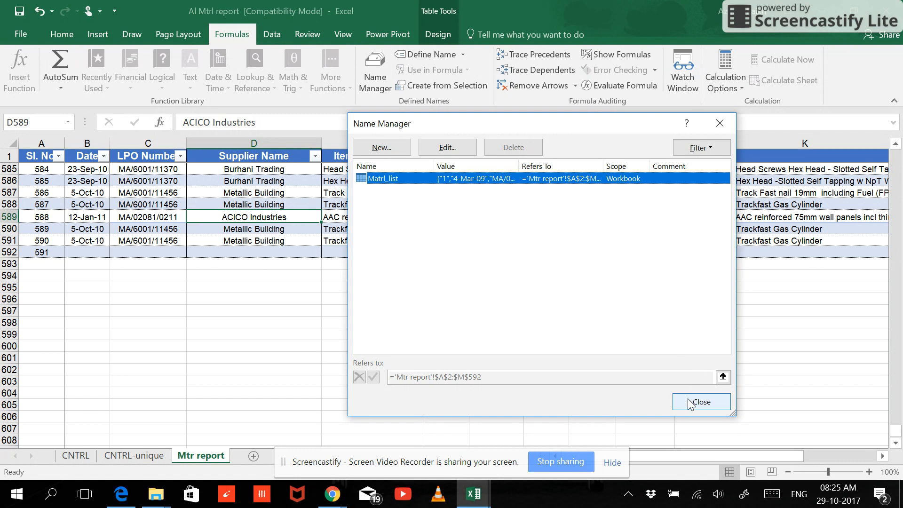
{"action": "left_click", "coordinate": [699, 401]}
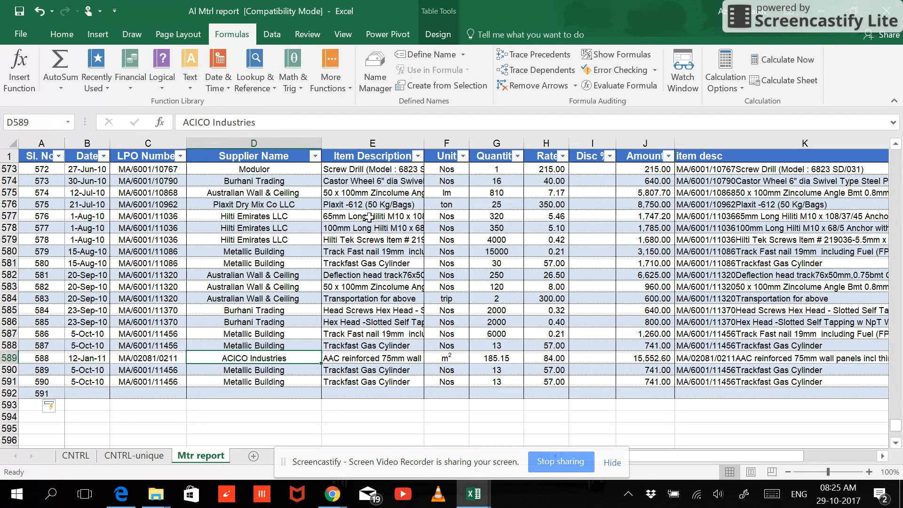
{"action": "mouse_move", "coordinate": [254, 69]}
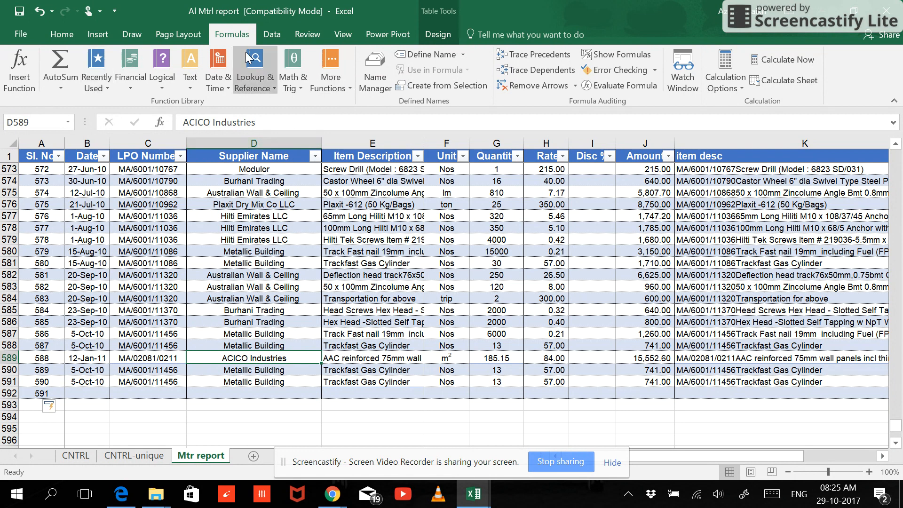
{"action": "left_click", "coordinate": [374, 69]}
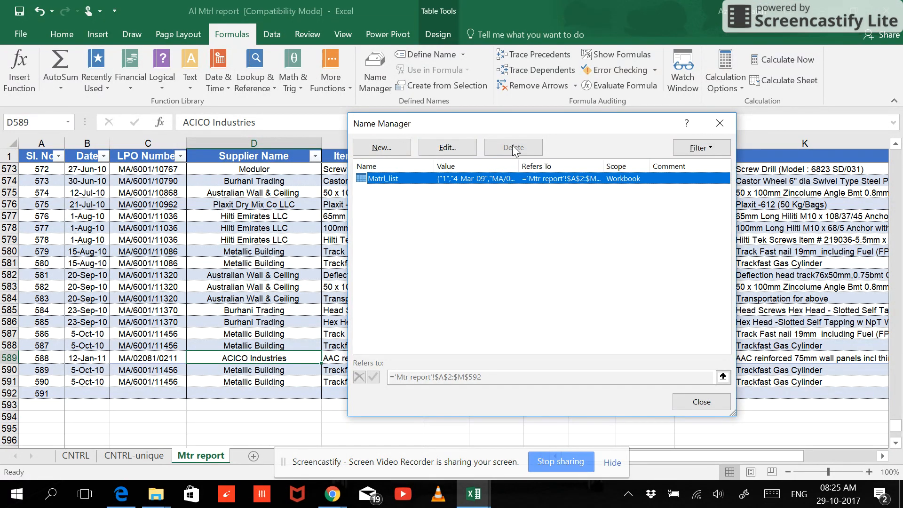
{"action": "left_click", "coordinate": [700, 402]}
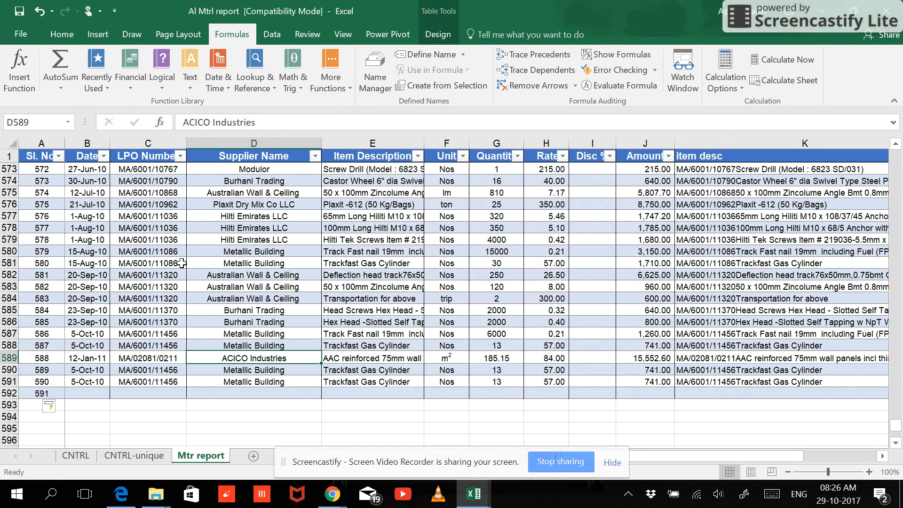
{"action": "mouse_move", "coordinate": [209, 315]}
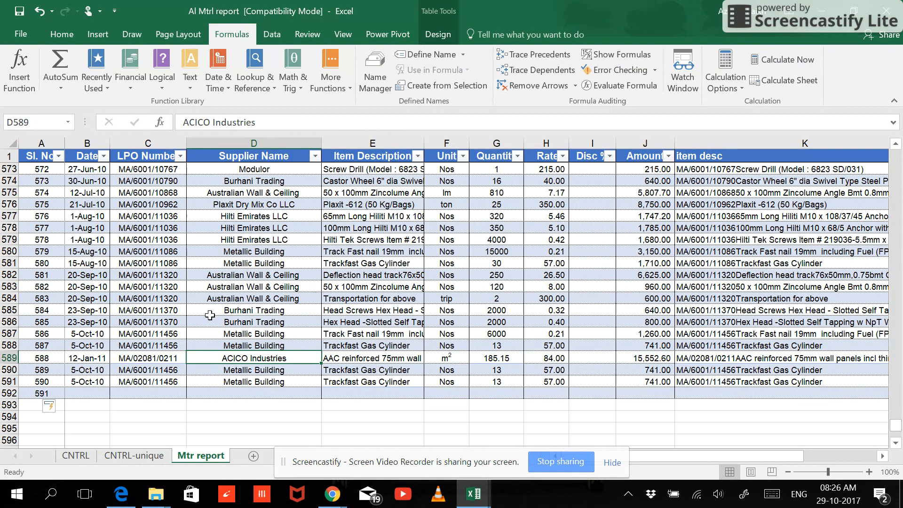
{"action": "left_click", "coordinate": [134, 455]}
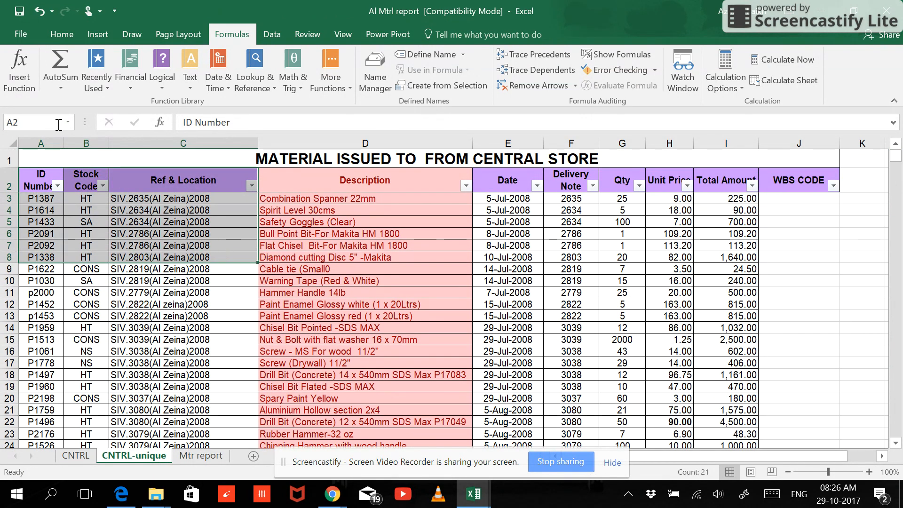
{"action": "left_click", "coordinate": [65, 122]}
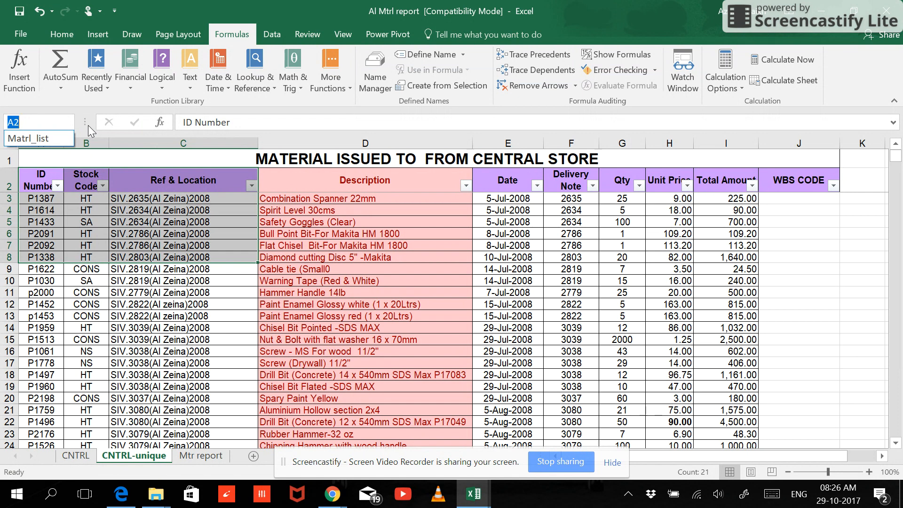
{"action": "type", "text": "m"}
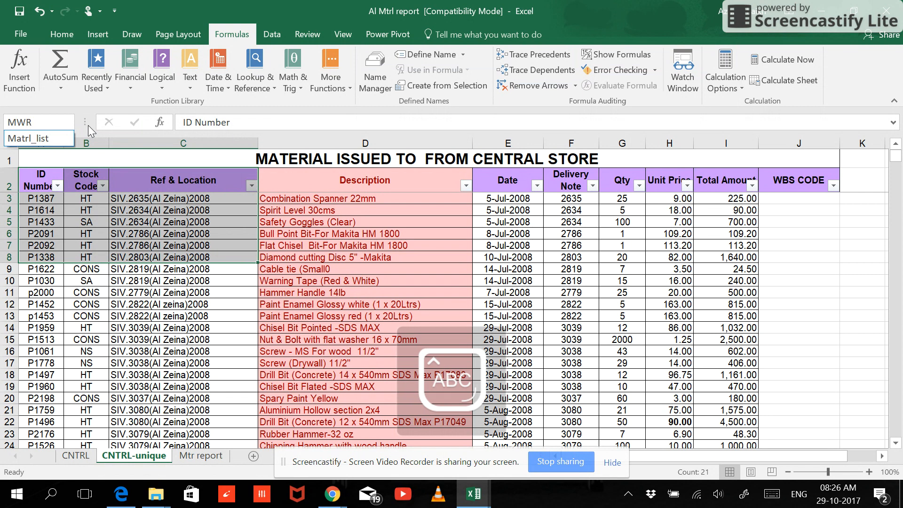
{"action": "left_click", "coordinate": [183, 222]}
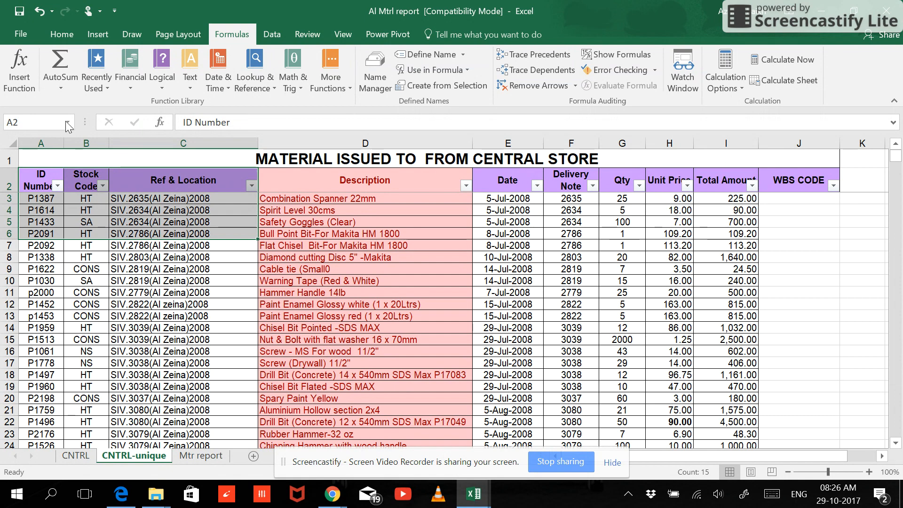
{"action": "left_click", "coordinate": [68, 122]}
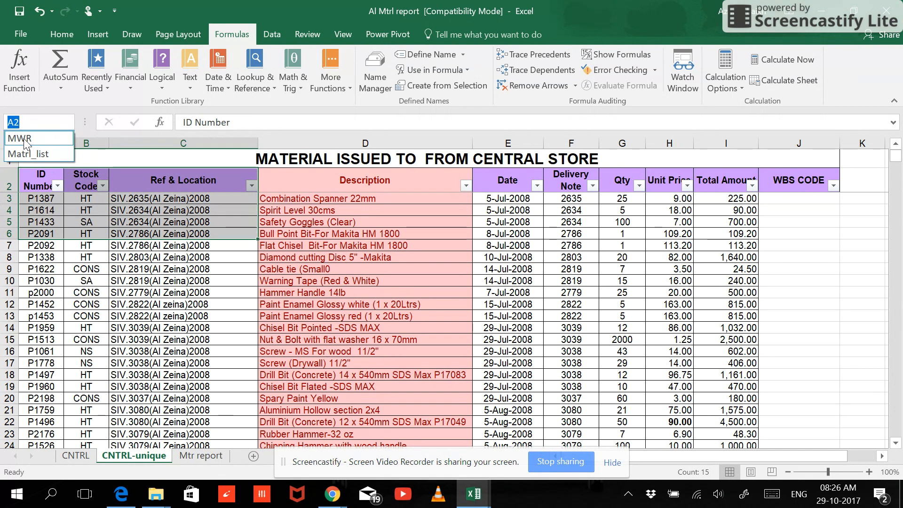
{"action": "left_click", "coordinate": [200, 455]}
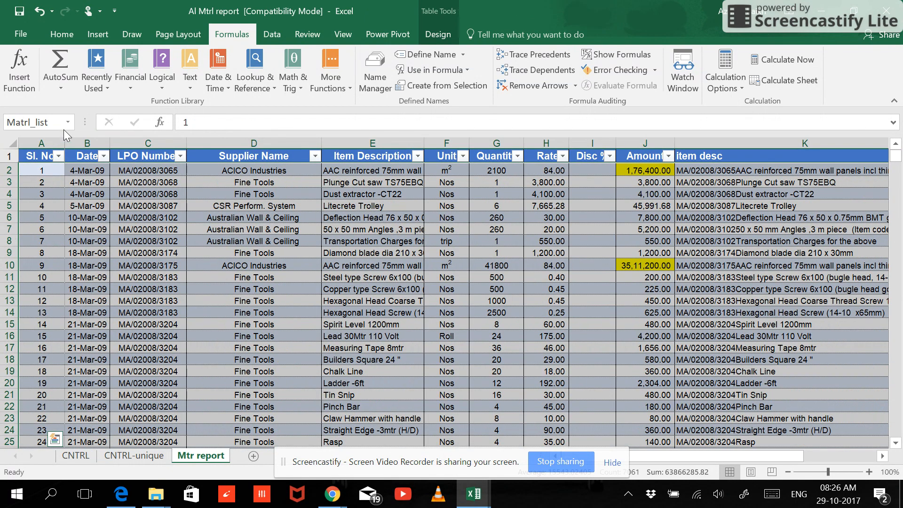
{"action": "left_click", "coordinate": [132, 455]}
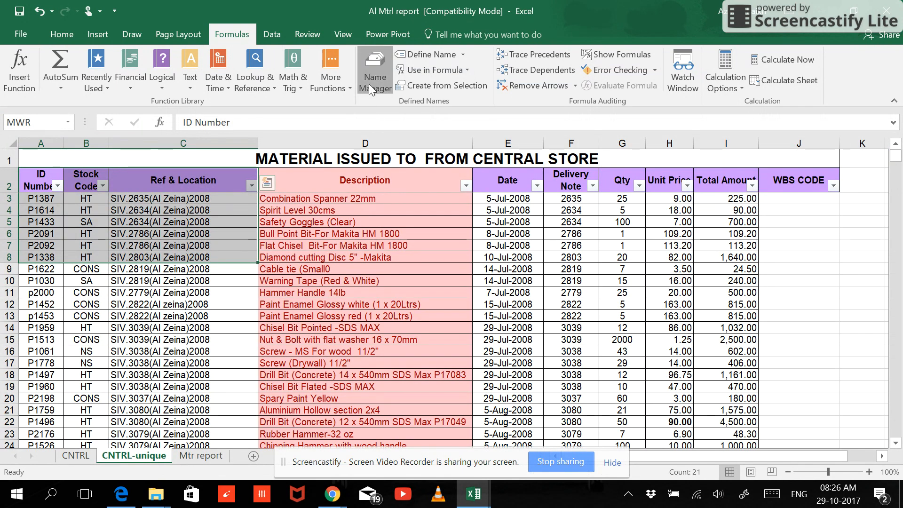
Delete the MWR name in Name Manager, leaving only Matrl_list defined.
{"action": "left_click", "coordinate": [373, 69]}
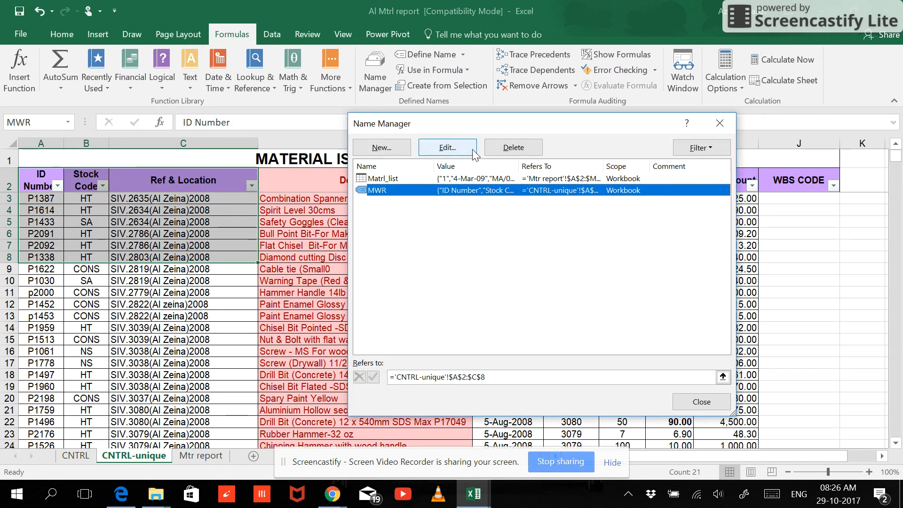
{"action": "mouse_move", "coordinate": [511, 148]}
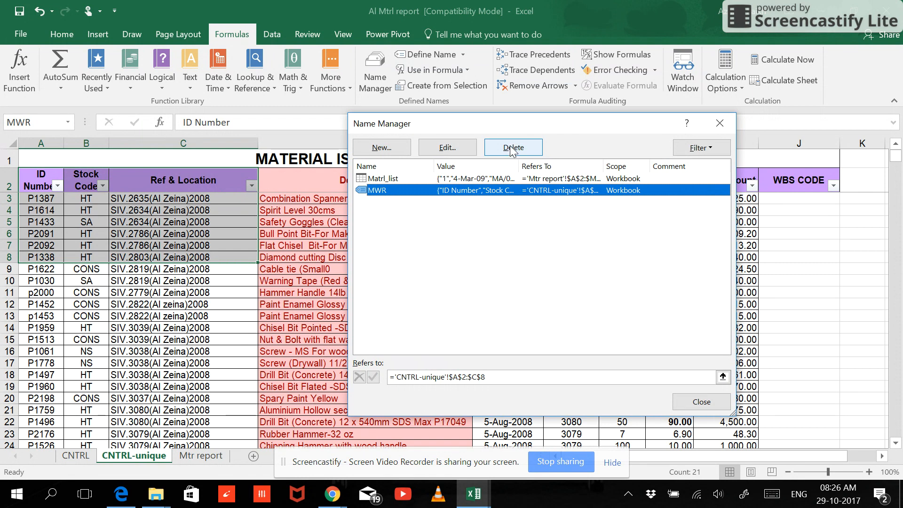
{"action": "left_click", "coordinate": [512, 147]}
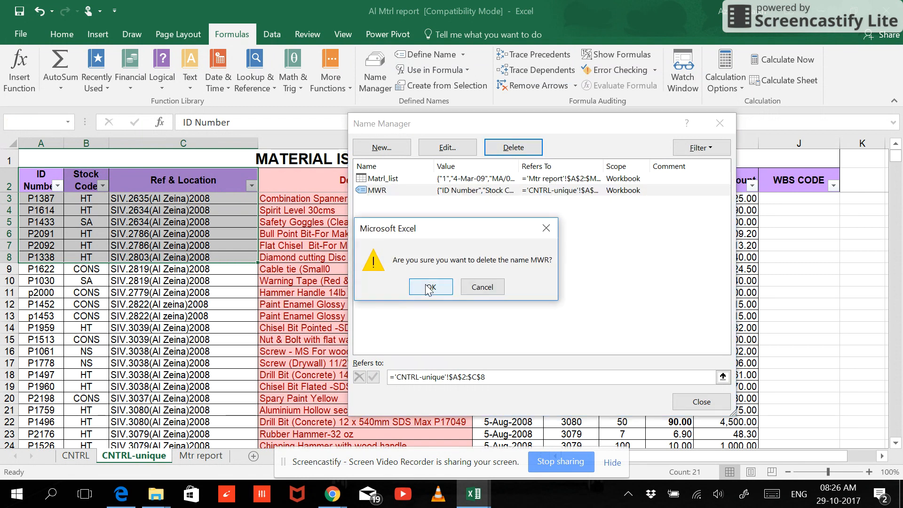
{"action": "left_click", "coordinate": [430, 287]}
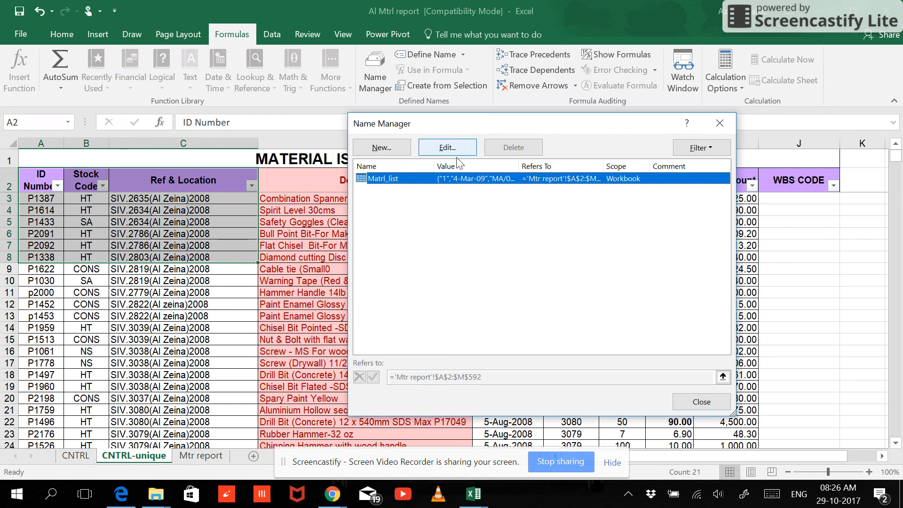
{"action": "mouse_move", "coordinate": [433, 155]}
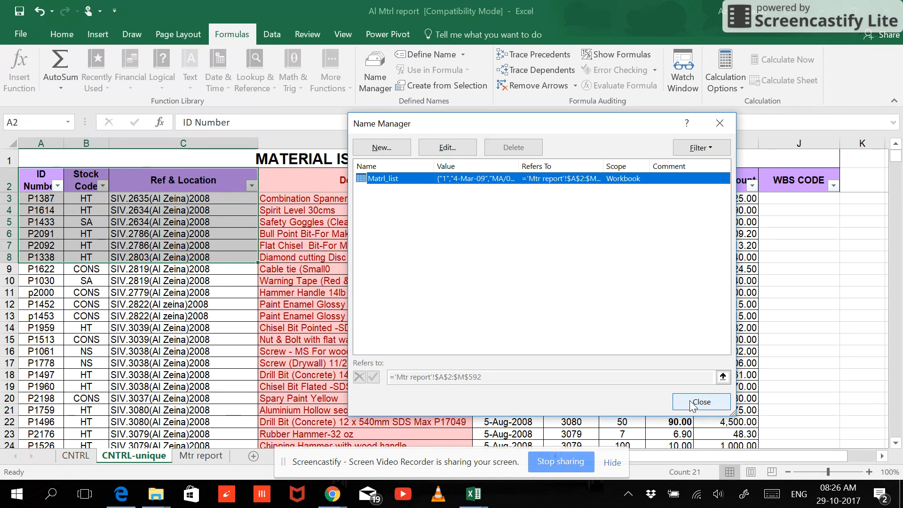
{"action": "left_click", "coordinate": [700, 401]}
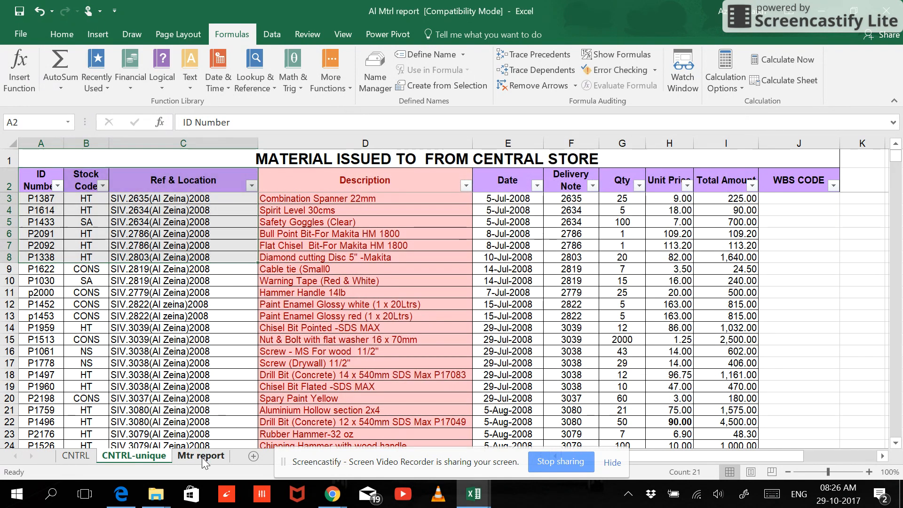
Review the Matrl_list table's extent via Resize Table on Mtr report and cancel without changes.
{"action": "left_click", "coordinate": [200, 455]}
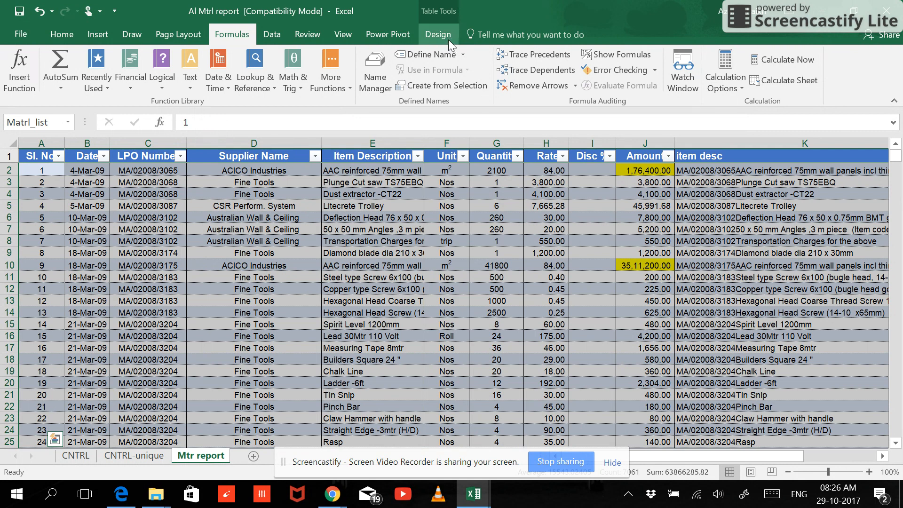
{"action": "left_click", "coordinate": [437, 34]}
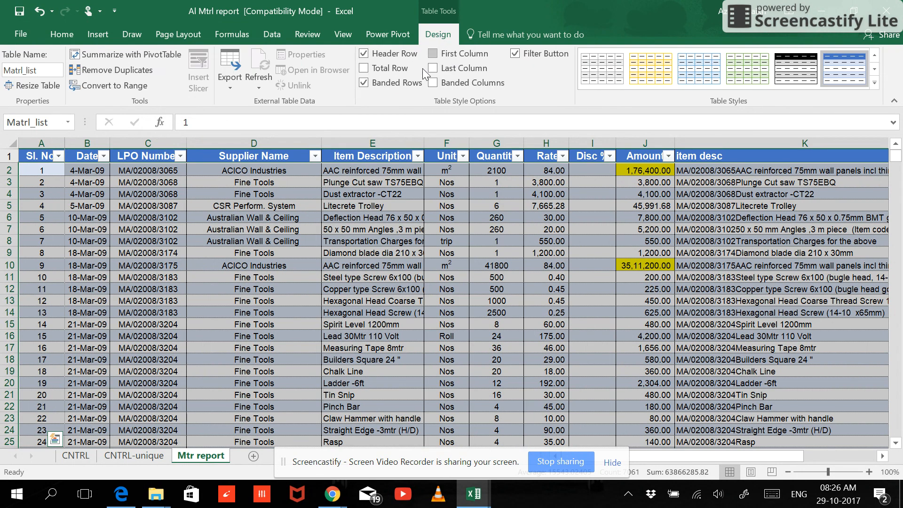
{"action": "mouse_move", "coordinate": [37, 85]}
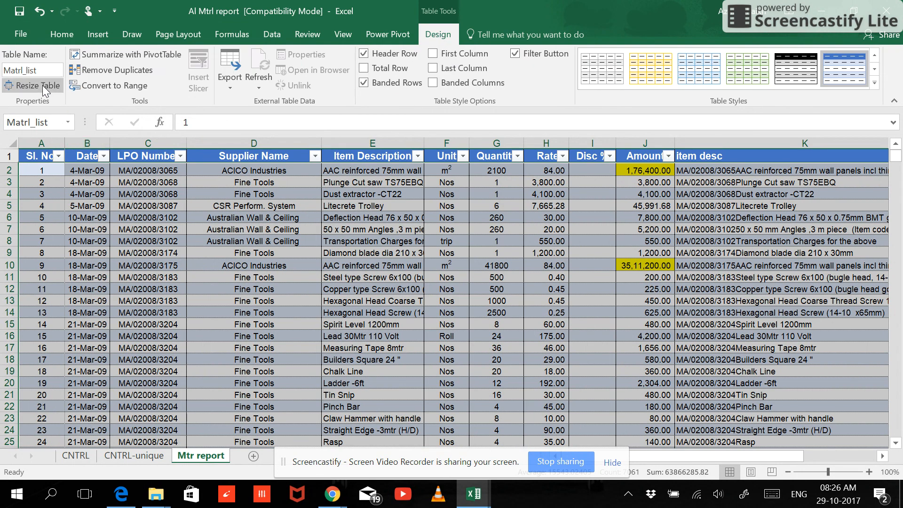
{"action": "left_click", "coordinate": [33, 85]}
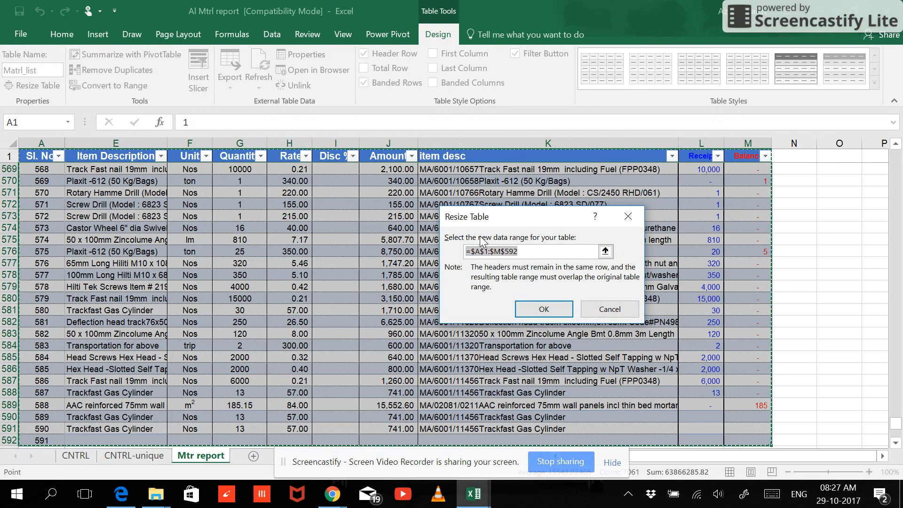
{"action": "mouse_move", "coordinate": [506, 240]}
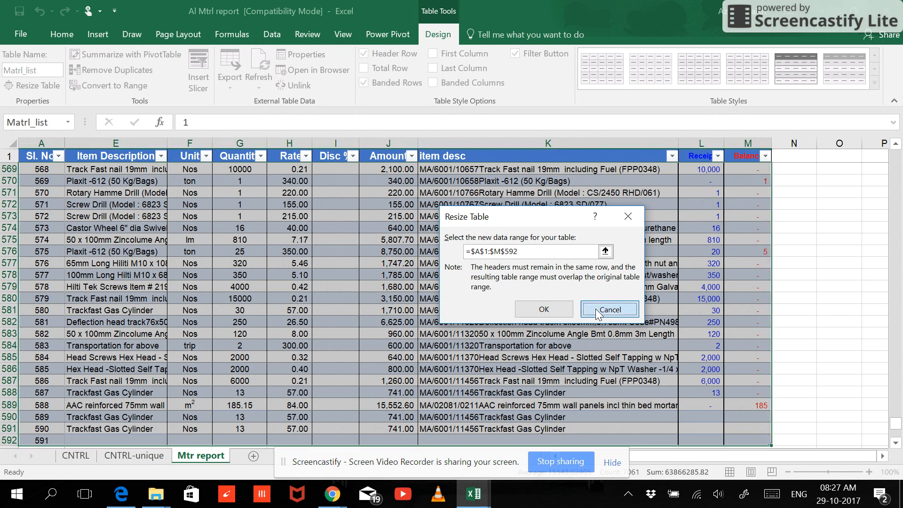
{"action": "left_click", "coordinate": [609, 310]}
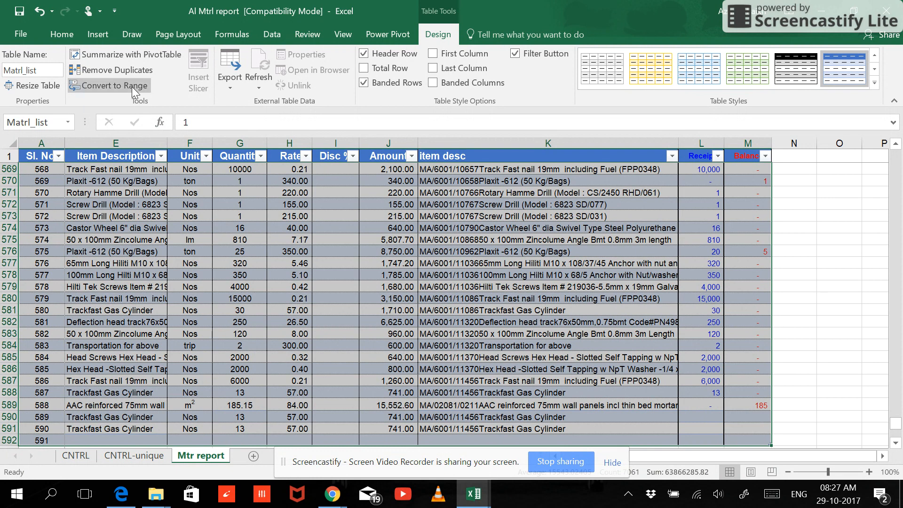
Convert Matrl_list to a normal range and confirm Name Manager lists no names.
{"action": "left_click", "coordinate": [113, 85]}
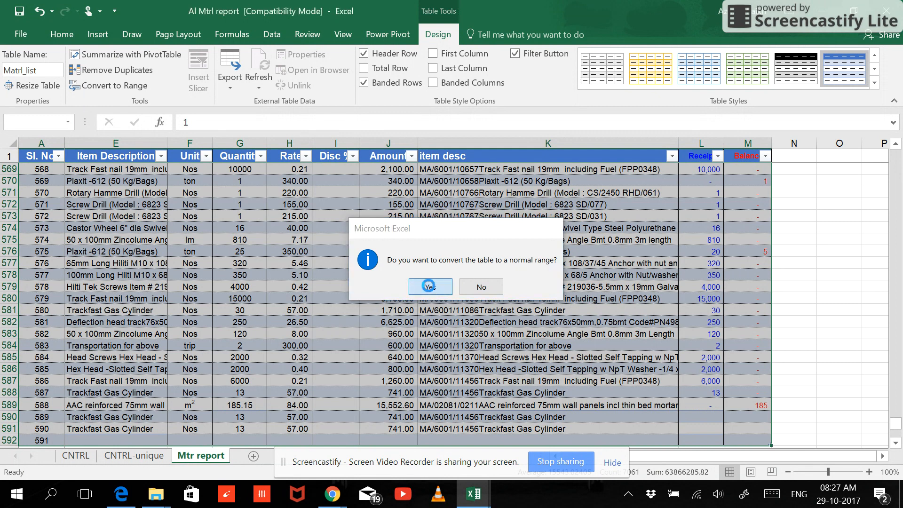
{"action": "left_click", "coordinate": [429, 286]}
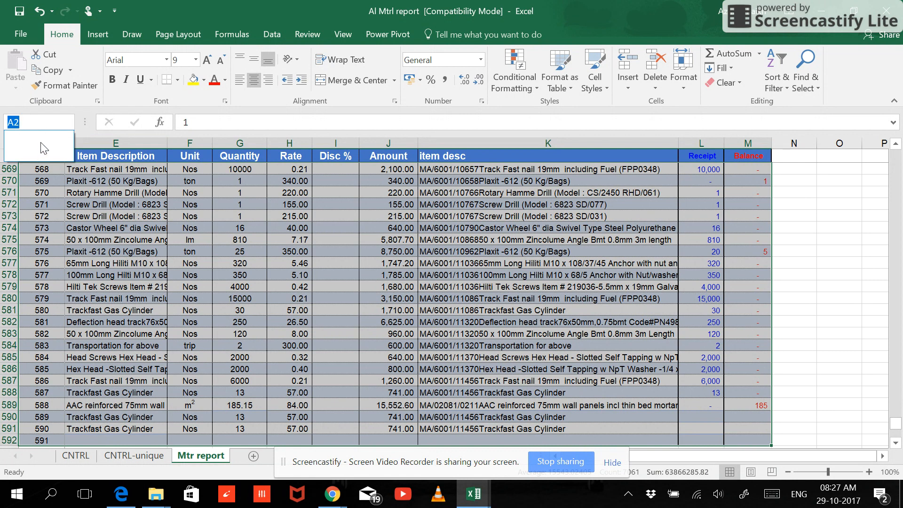
{"action": "mouse_move", "coordinate": [196, 250]}
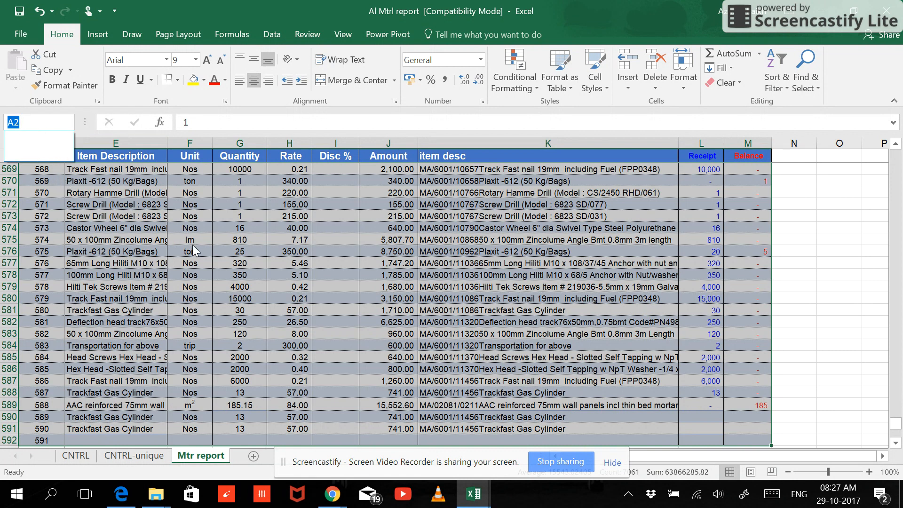
{"action": "left_click", "coordinate": [231, 33]}
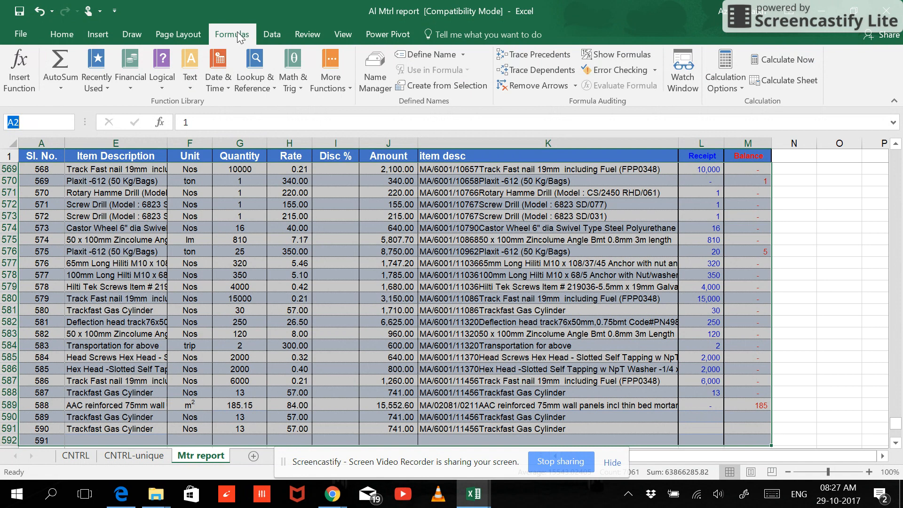
{"action": "left_click", "coordinate": [373, 68]}
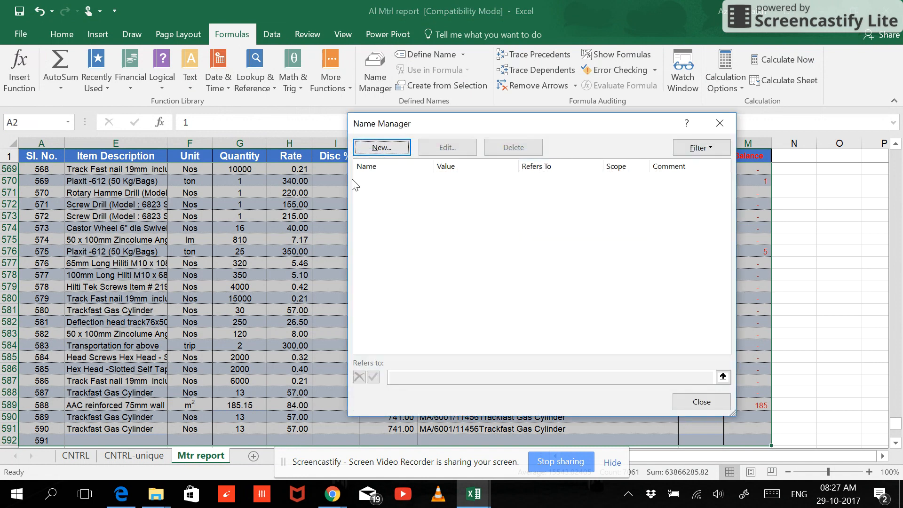
{"action": "mouse_move", "coordinate": [457, 196]}
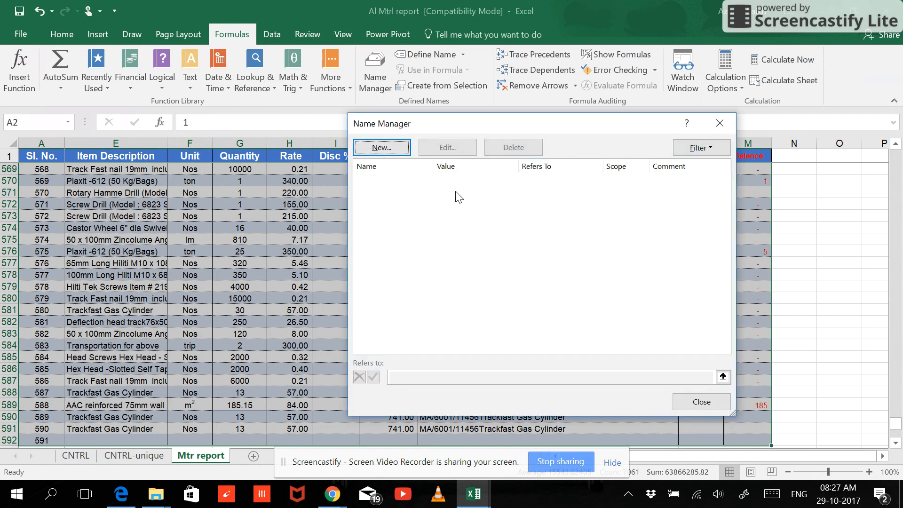
{"action": "mouse_move", "coordinate": [640, 292]}
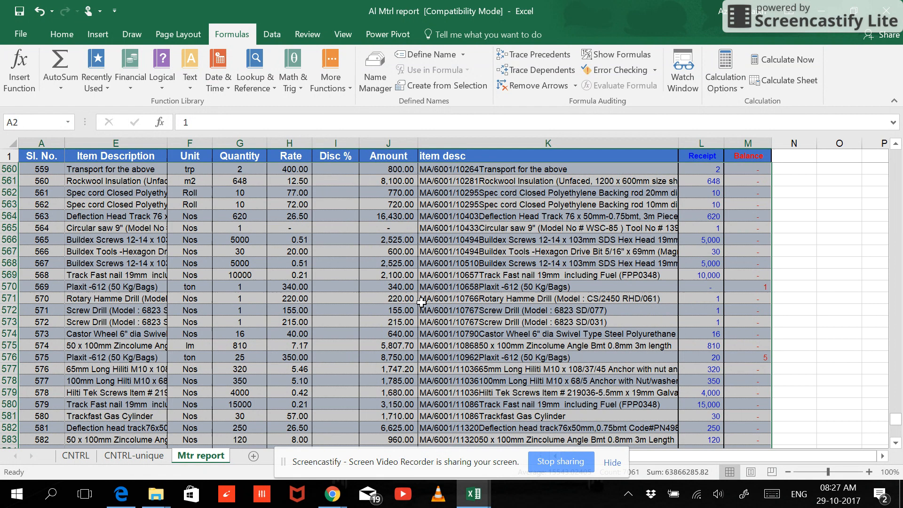
{"action": "mouse_move", "coordinate": [388, 272]}
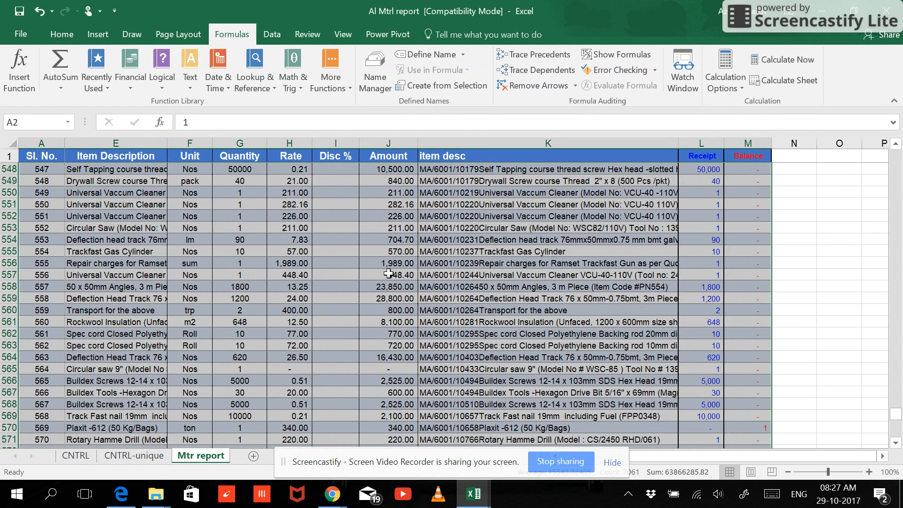
{"action": "scroll", "scroll_direction": "up", "scroll_amount": 3}
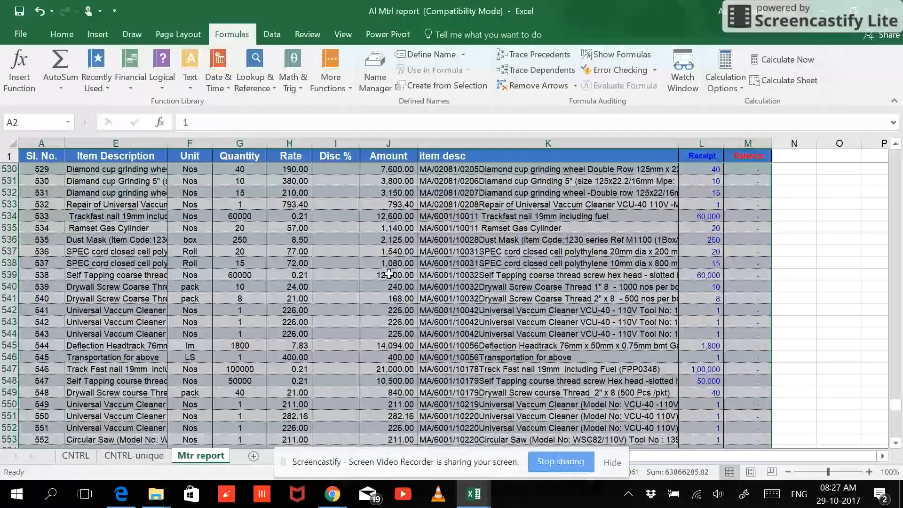